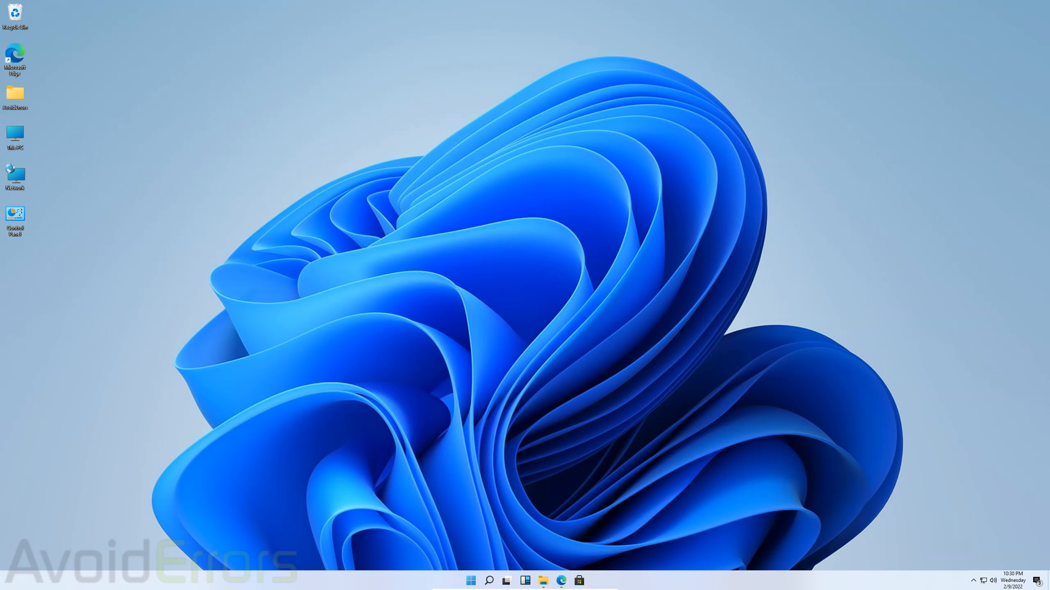
pyautogui.moveTo(592, 519)
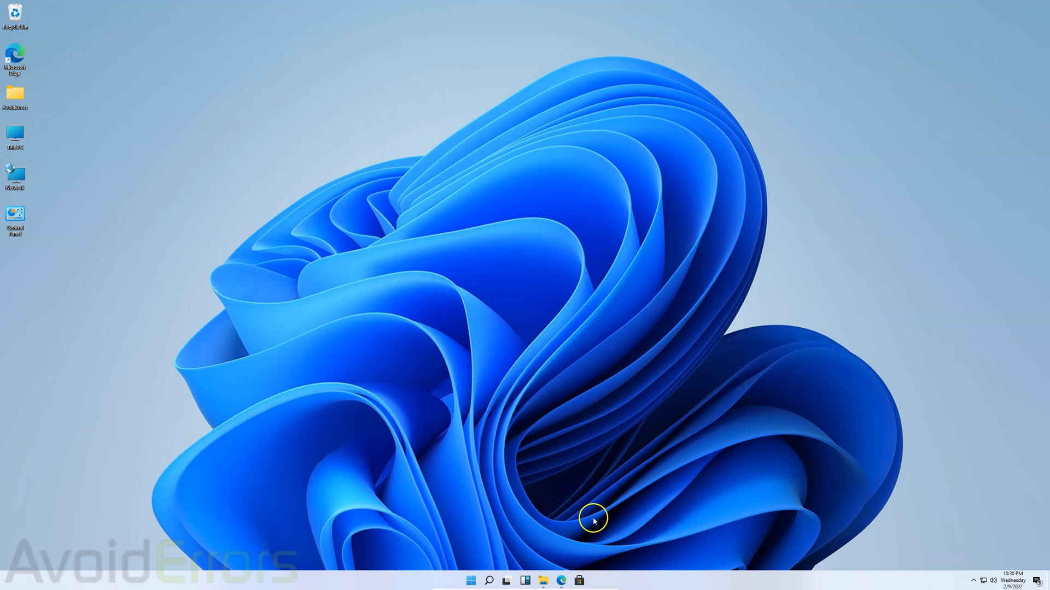
# Step: Open File Explorer on This PC to check that USB drive E: is listed
pyautogui.click(542, 581)
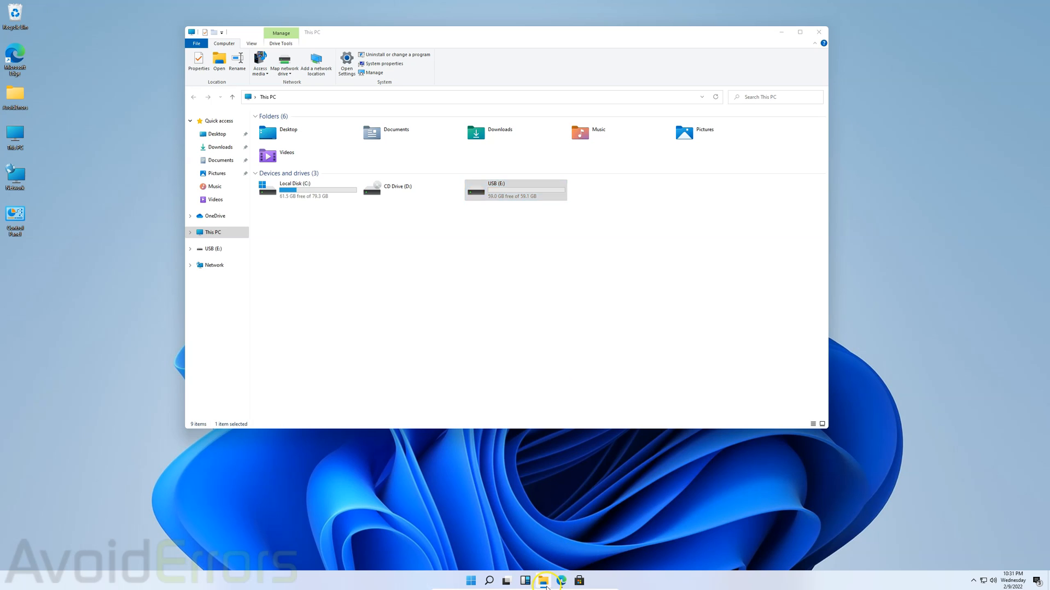
# Step: Download unetbootin-windows-702.exe from the UNetbootin homepage in Edge
pyautogui.click(543, 580)
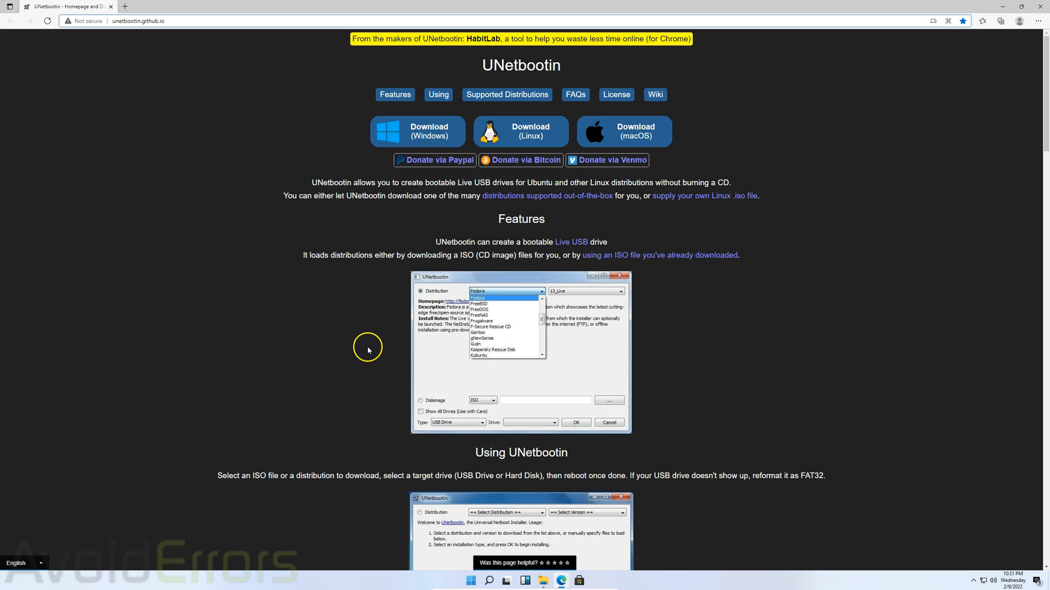
pyautogui.moveTo(349, 141)
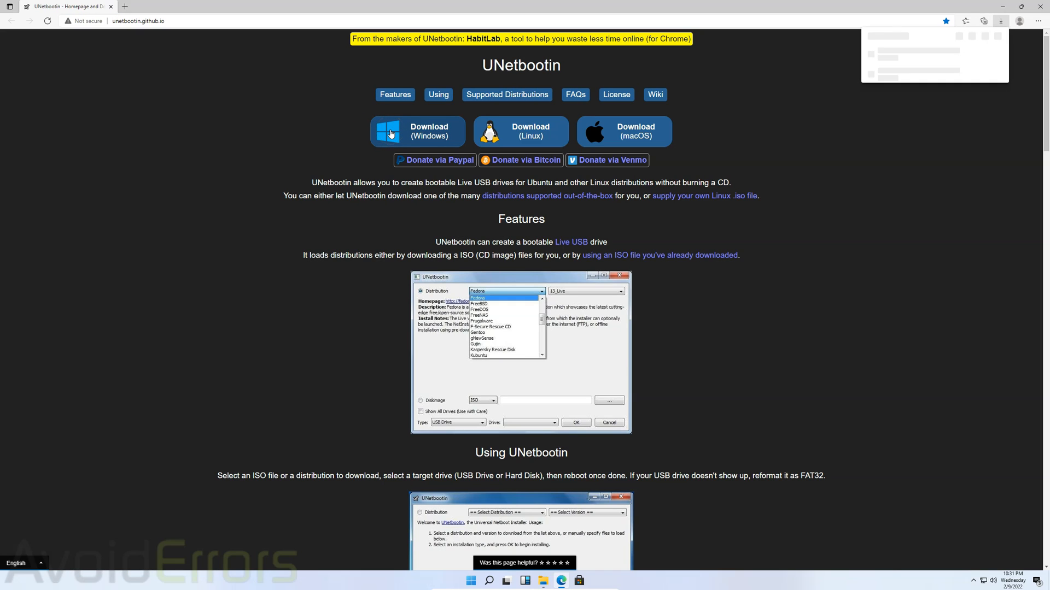
pyautogui.click(417, 131)
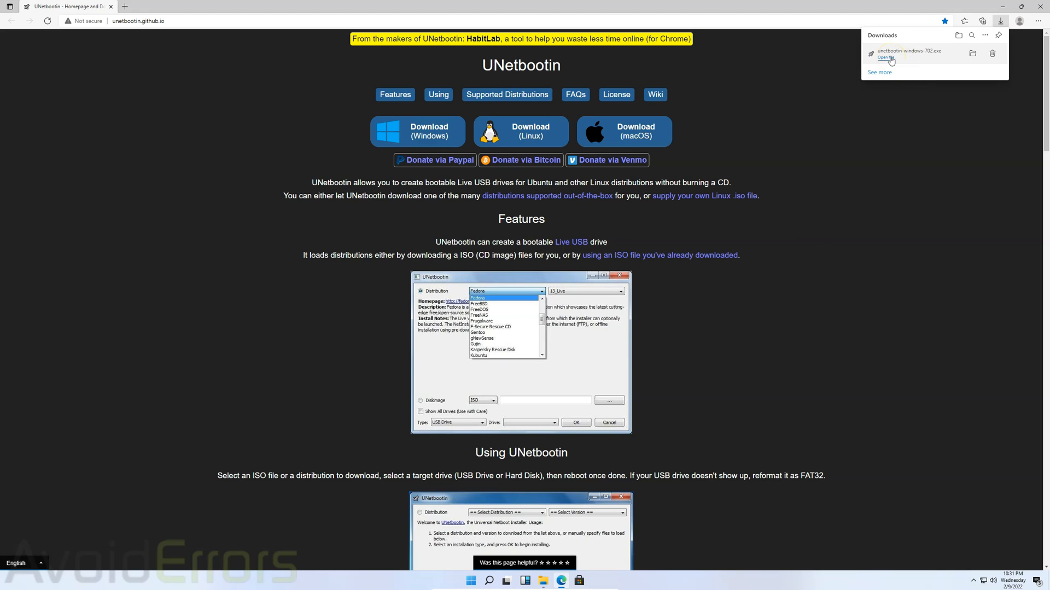
# Step: Run the downloaded UNetbootin and approve the User Account Control prompt
pyautogui.click(885, 58)
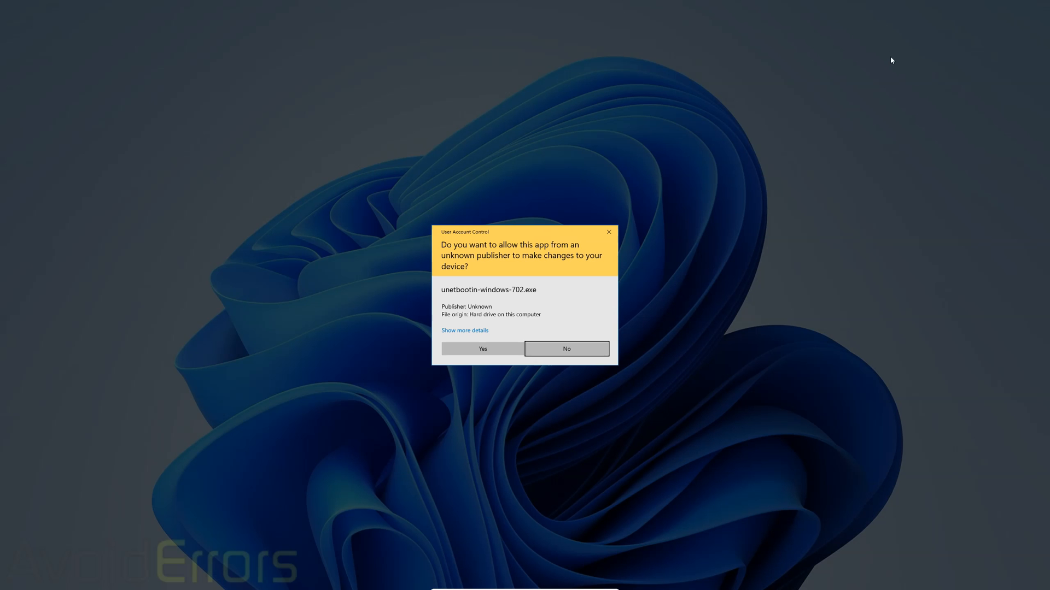
pyautogui.moveTo(535, 403)
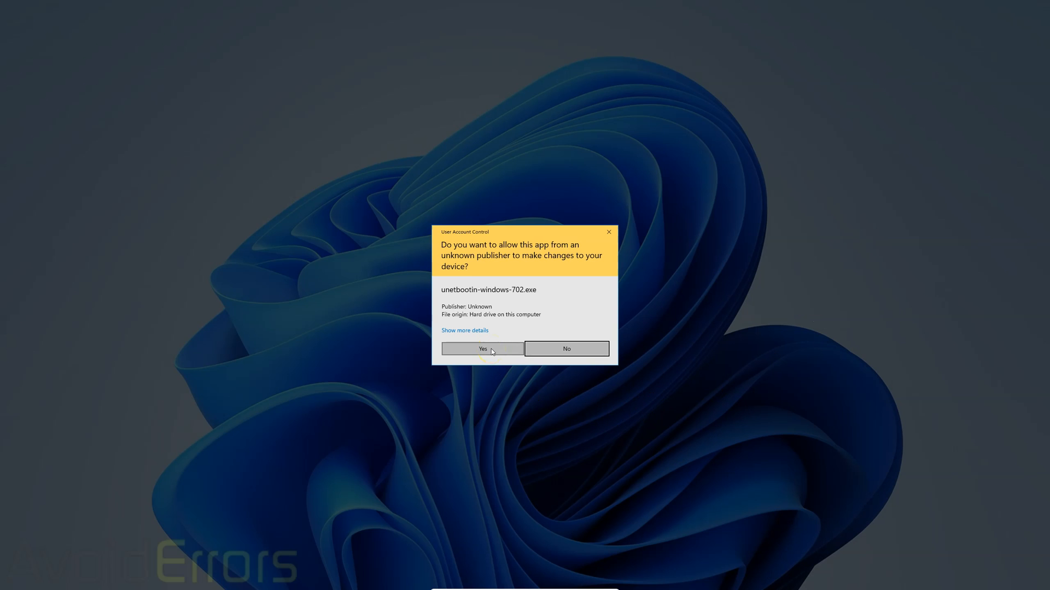
pyautogui.click(481, 348)
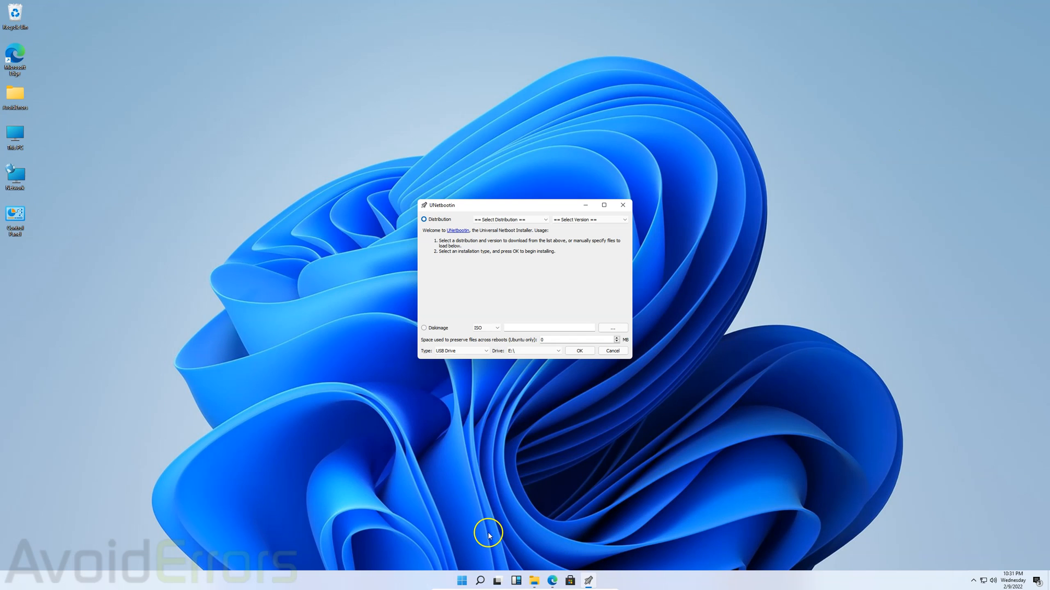
pyautogui.moveTo(554, 236)
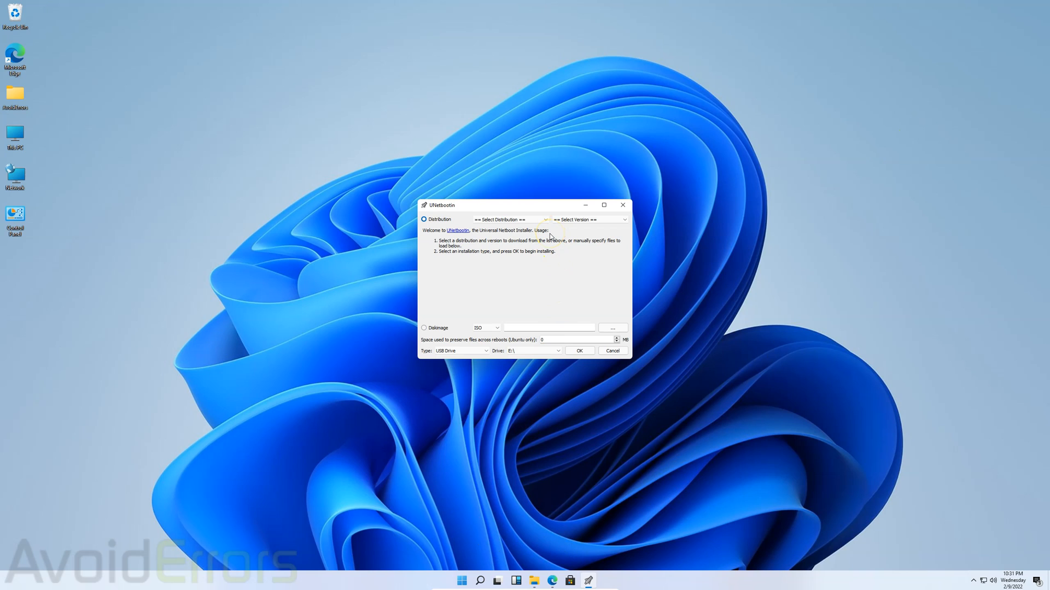
# Step: Choose Ubuntu version 20.04_Live_x64, keeping Type USB Drive and Drive E:\
pyautogui.click(545, 219)
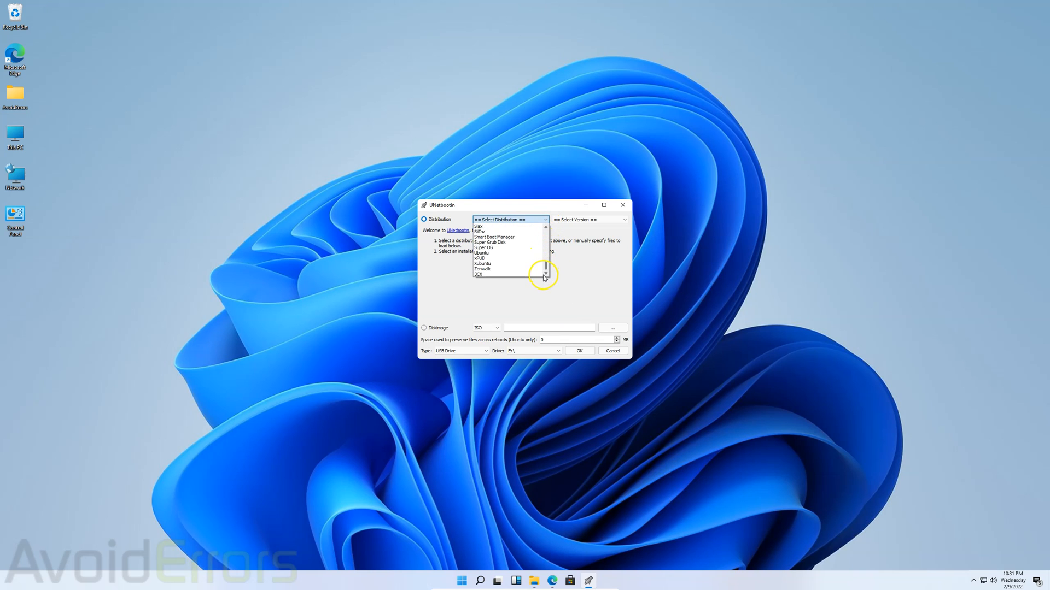
pyautogui.click(481, 253)
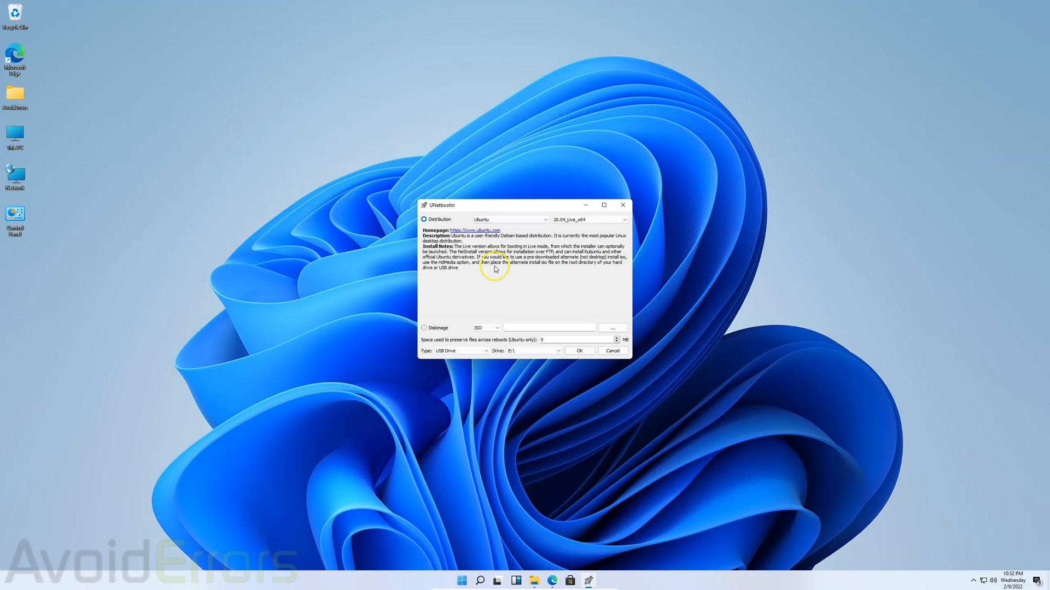
pyautogui.moveTo(570, 233)
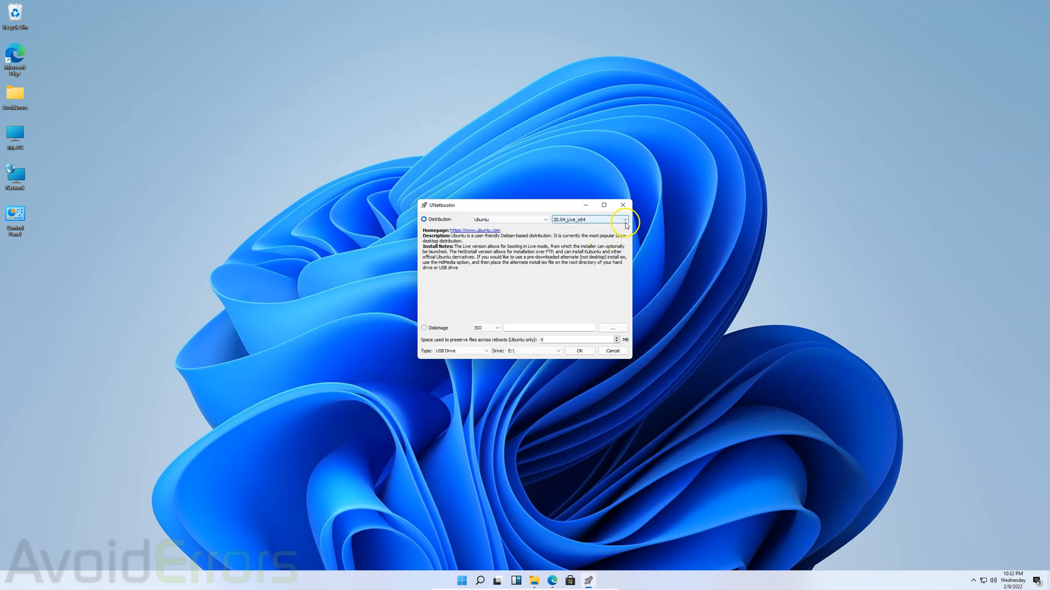
pyautogui.click(623, 220)
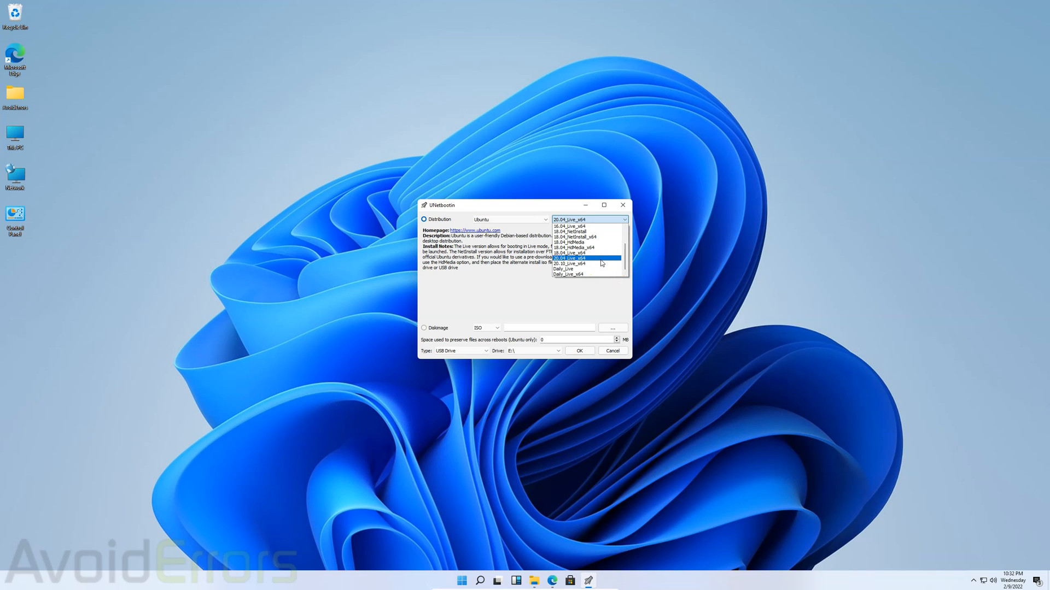
pyautogui.click(570, 259)
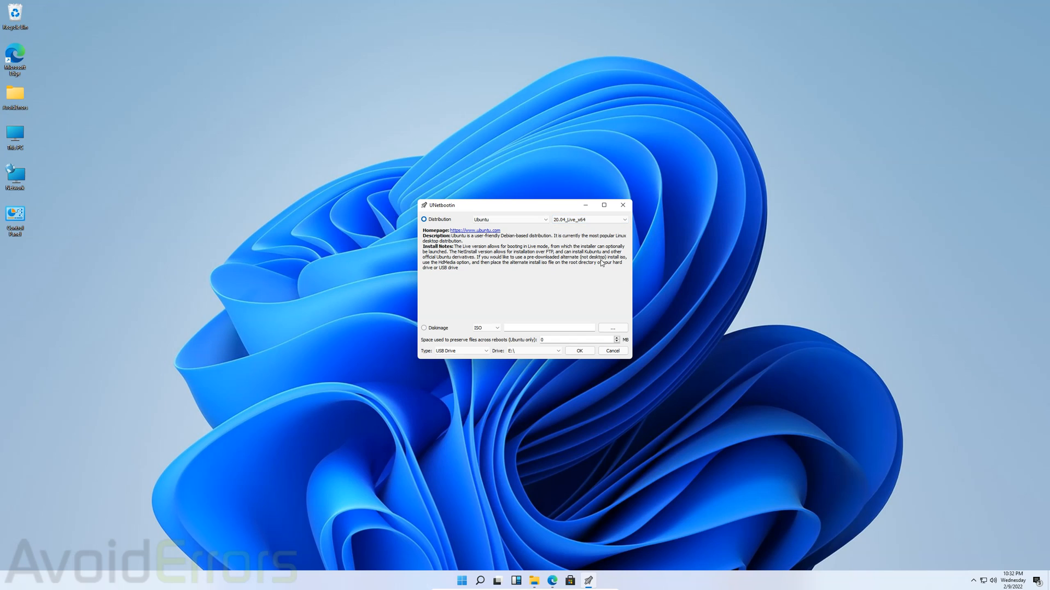
pyautogui.moveTo(449, 361)
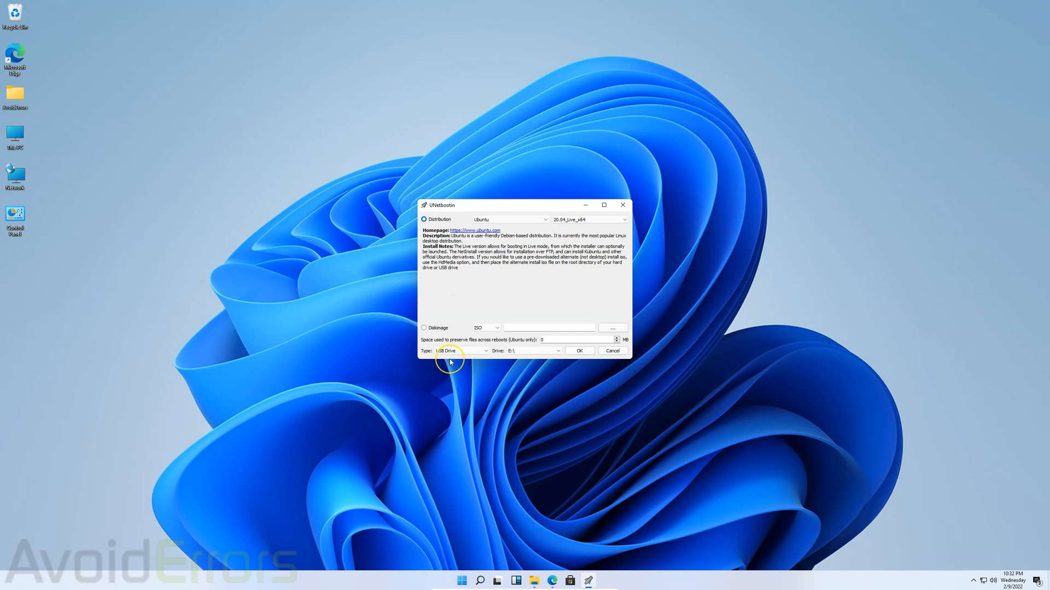
pyautogui.moveTo(458, 373)
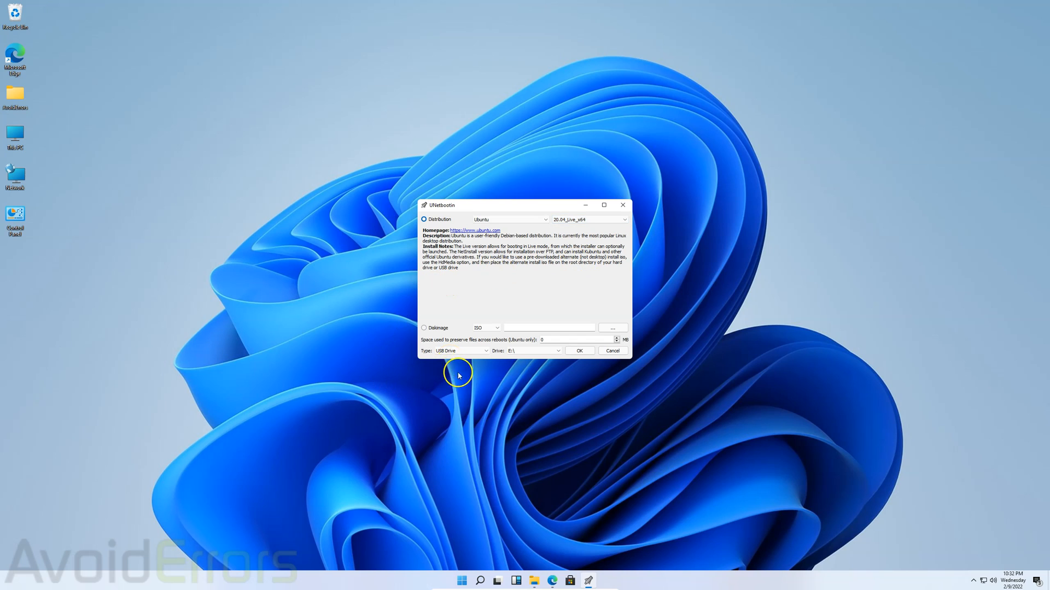
pyautogui.moveTo(521, 361)
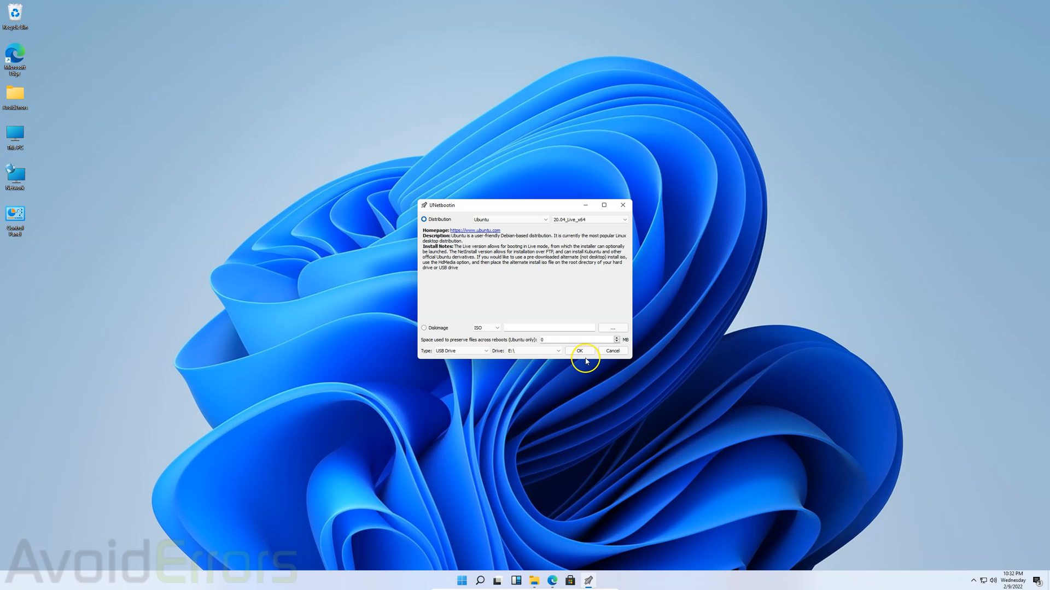
# Step: Start writing Ubuntu 20.04 to USB drive E: and let it finish
pyautogui.click(579, 351)
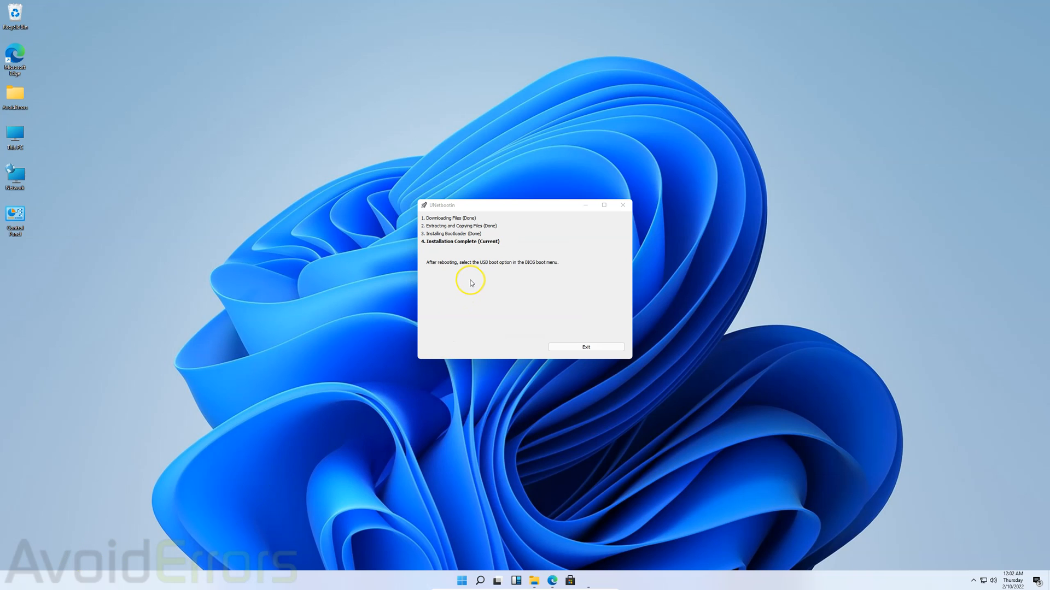
pyautogui.moveTo(545, 274)
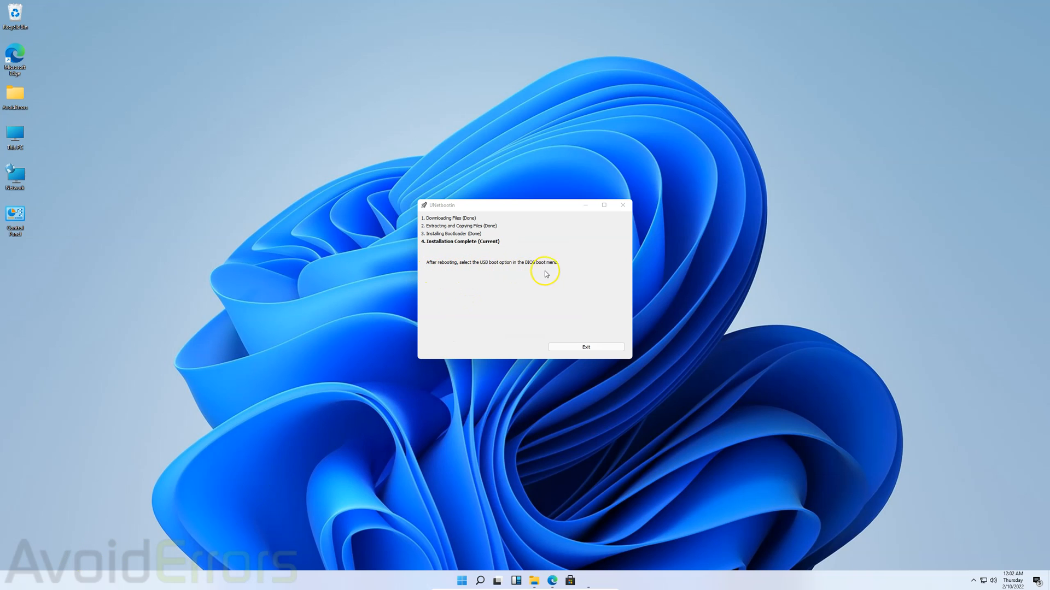
pyautogui.moveTo(559, 273)
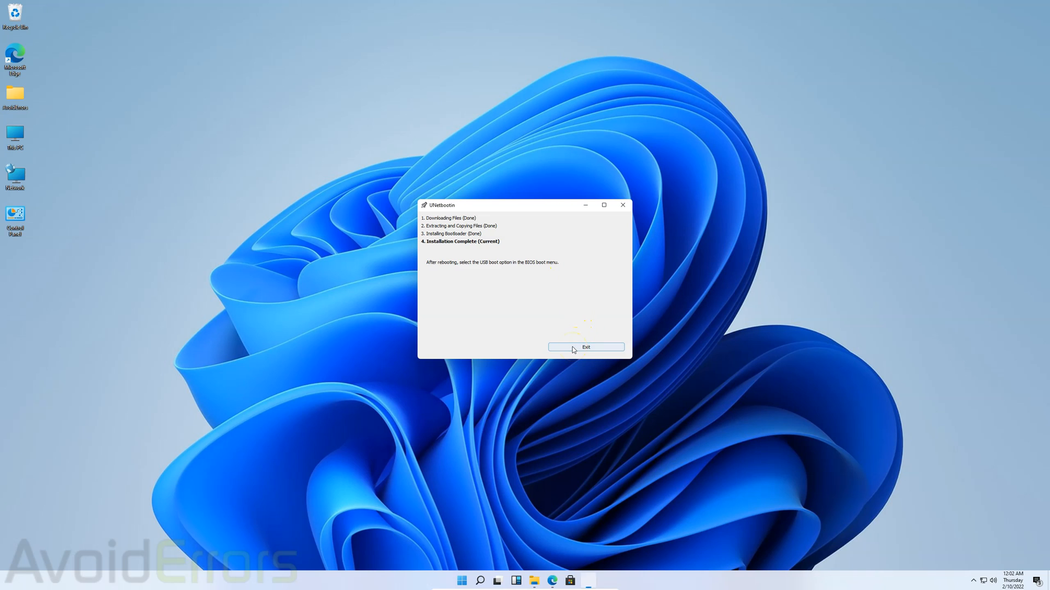
# Step: Exit UNetbootin and restart Windows from the Start menu power options
pyautogui.click(585, 347)
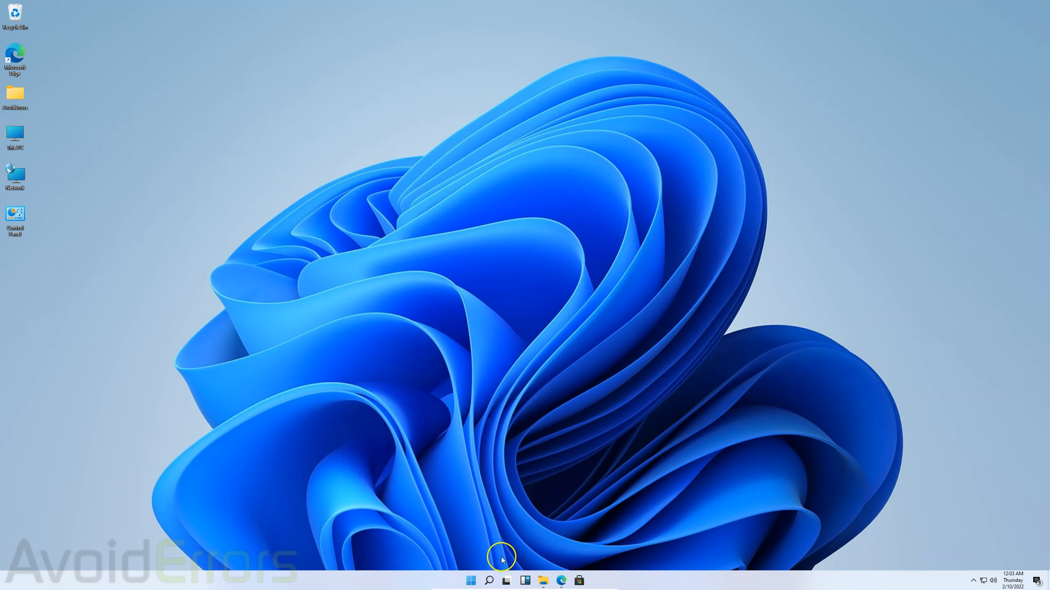
pyautogui.click(471, 581)
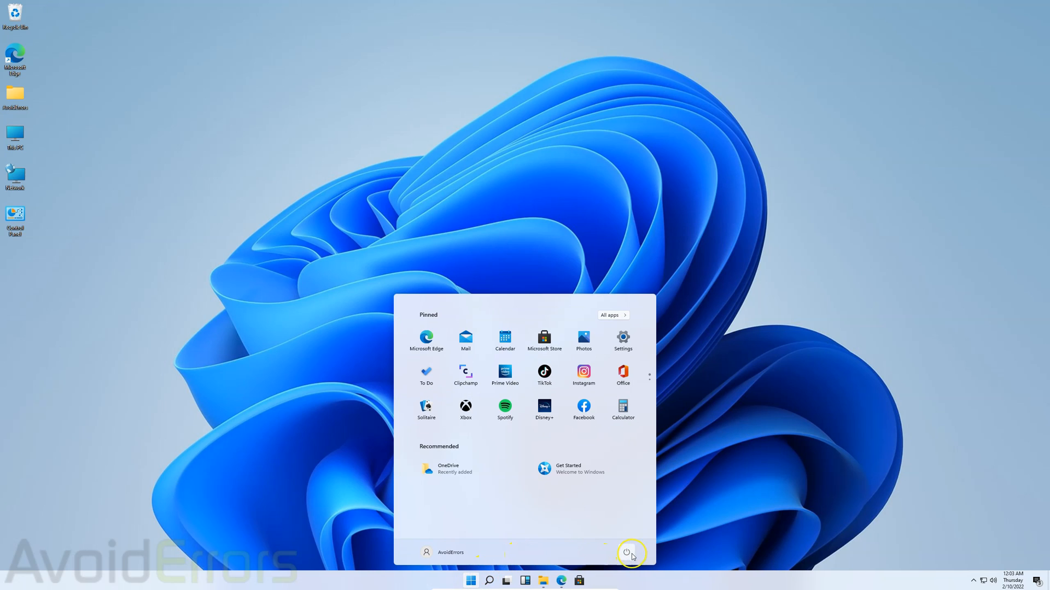
pyautogui.click(630, 552)
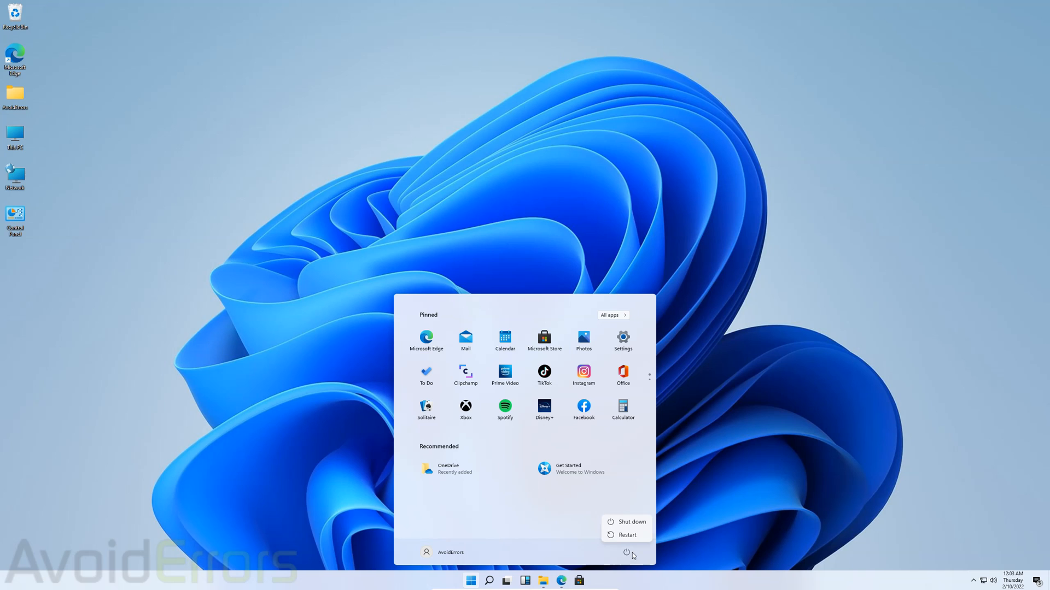
pyautogui.moveTo(641, 535)
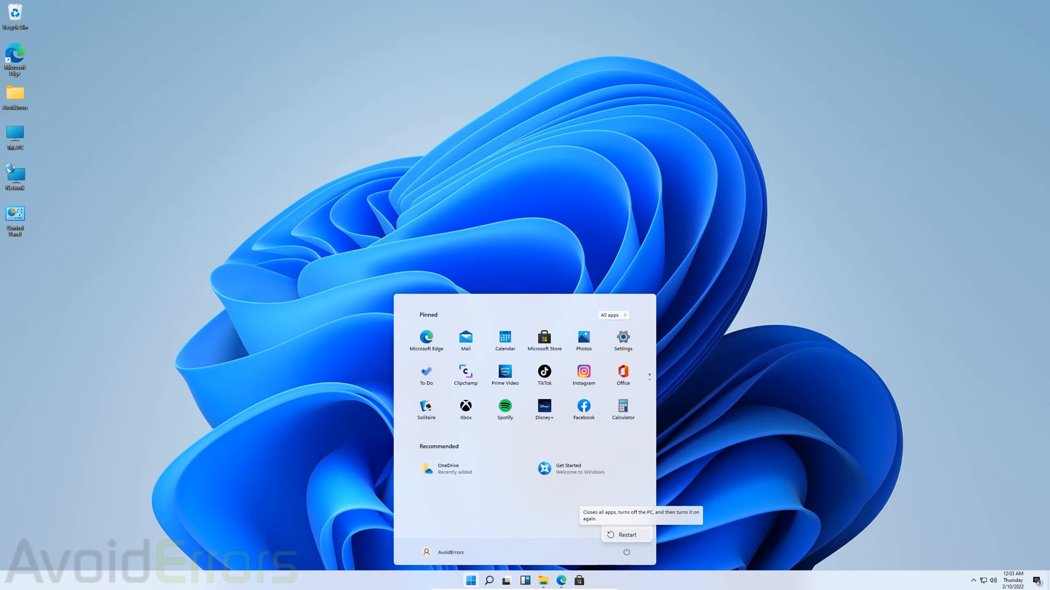
pyautogui.moveTo(641, 535)
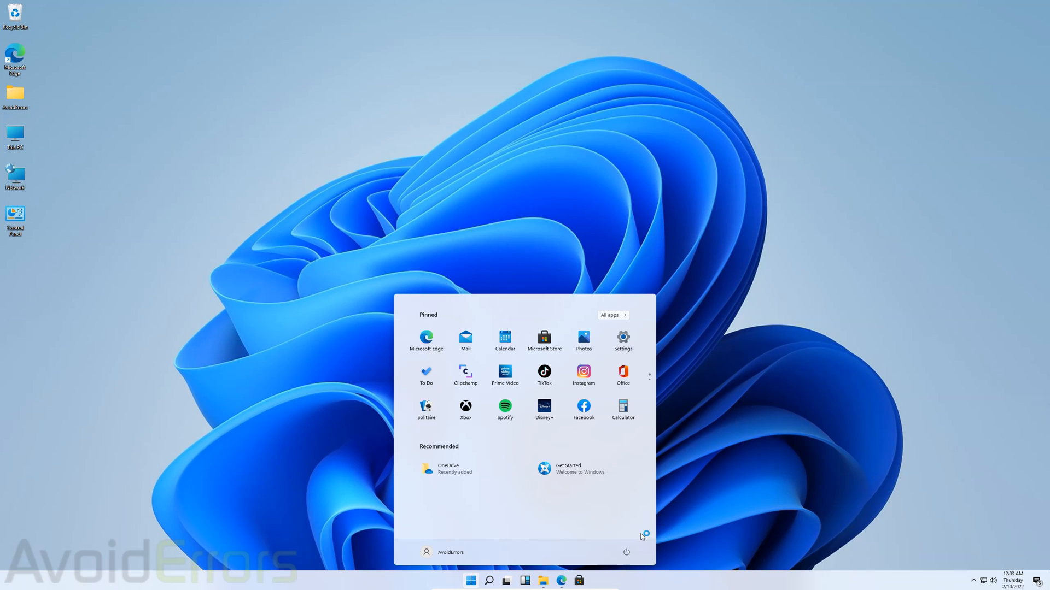
pyautogui.click(626, 552)
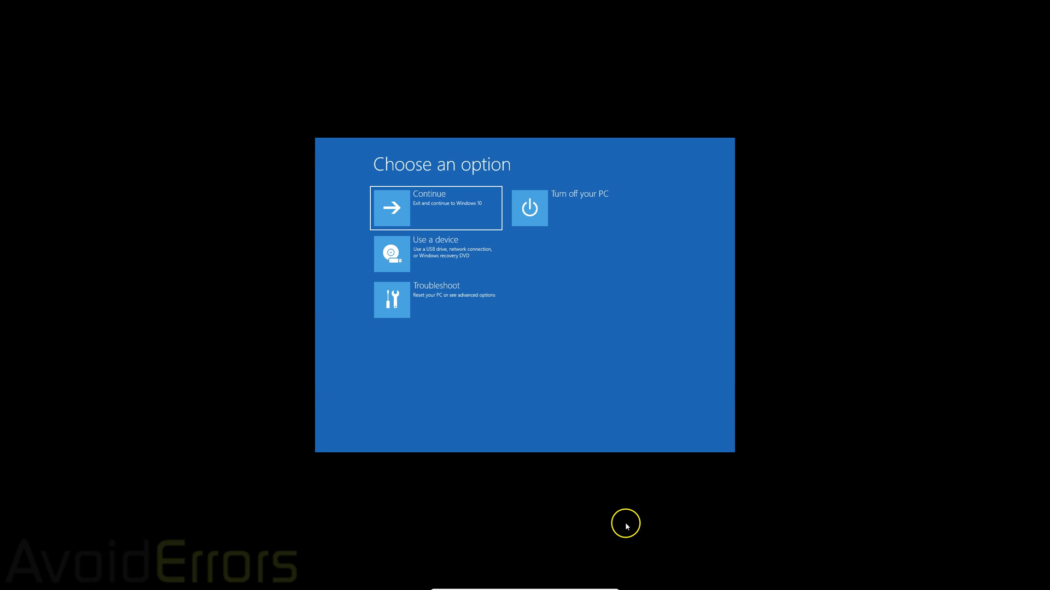
pyautogui.moveTo(348, 256)
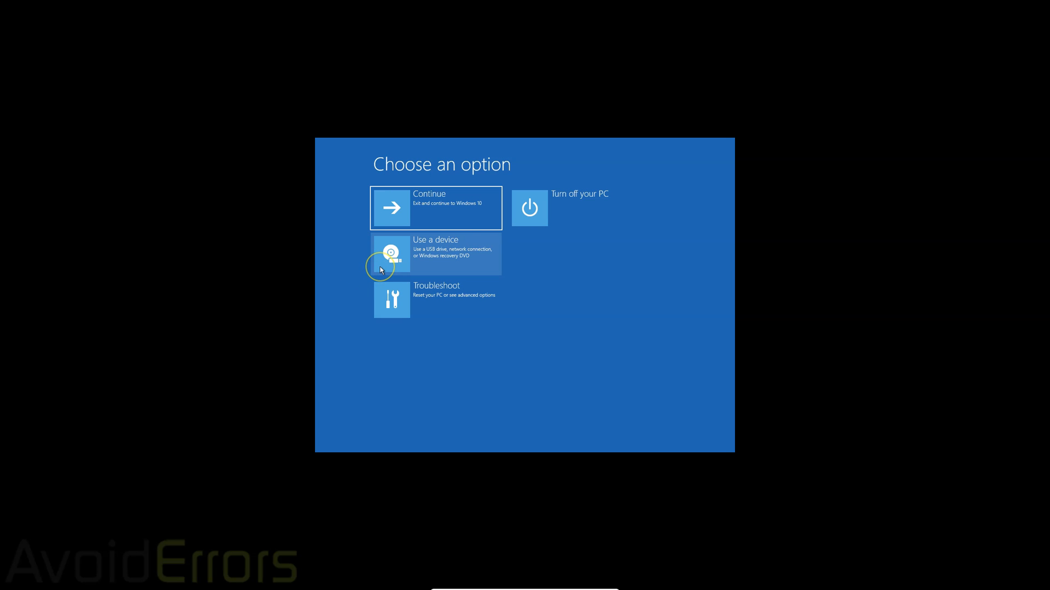
# Step: Choose Use a device to list the UEFI boot devices
pyautogui.click(435, 253)
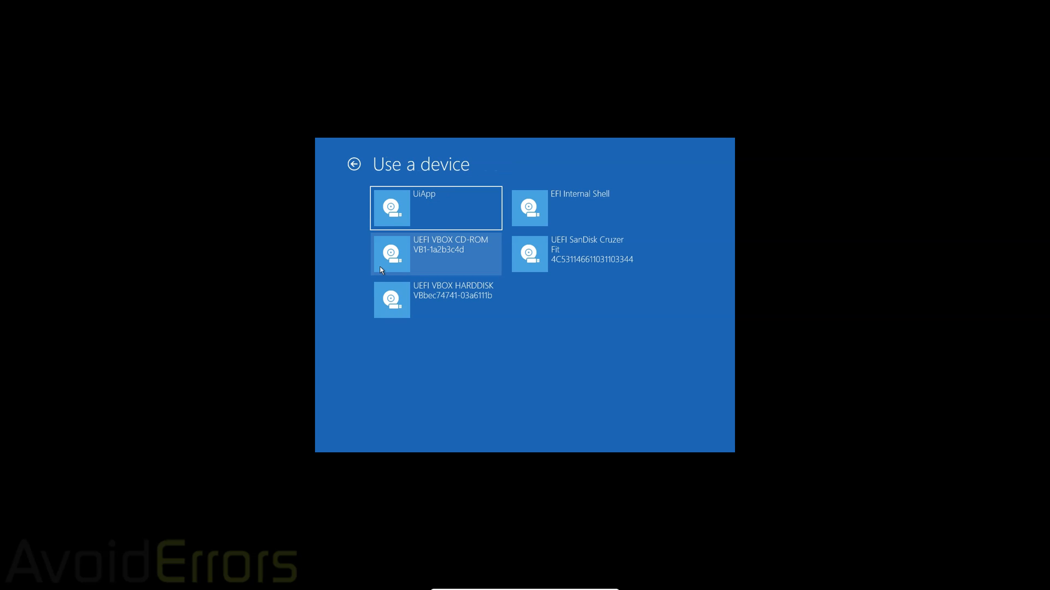
pyautogui.moveTo(343, 266)
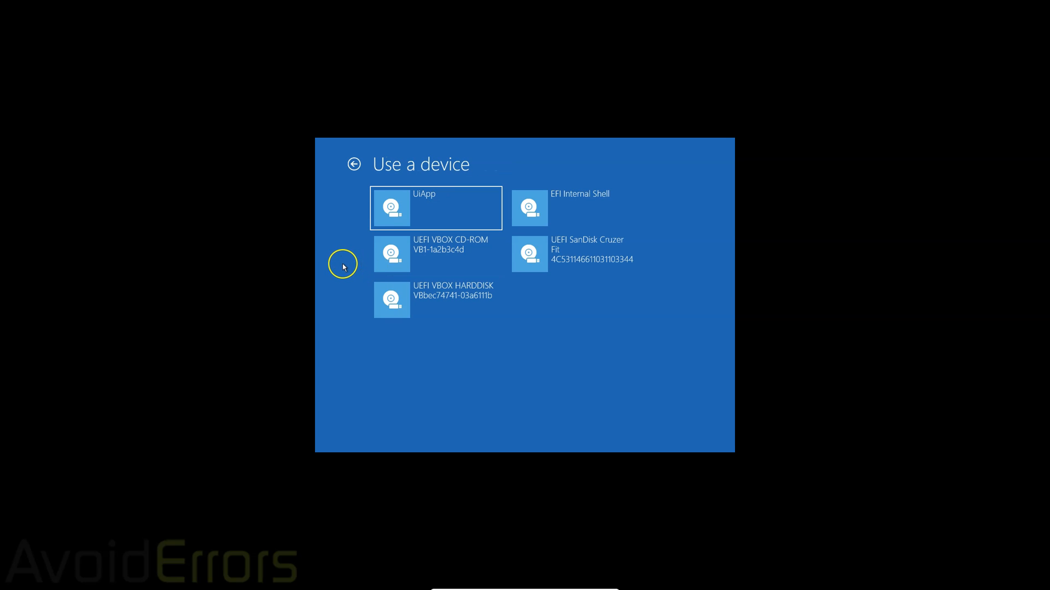
pyautogui.moveTo(343, 267)
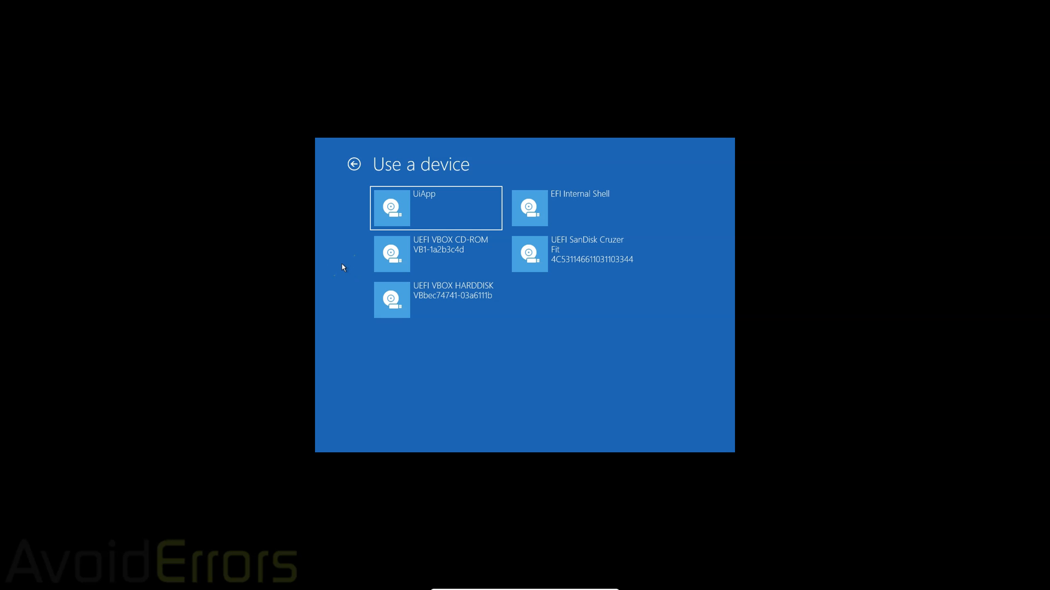
pyautogui.moveTo(335, 264)
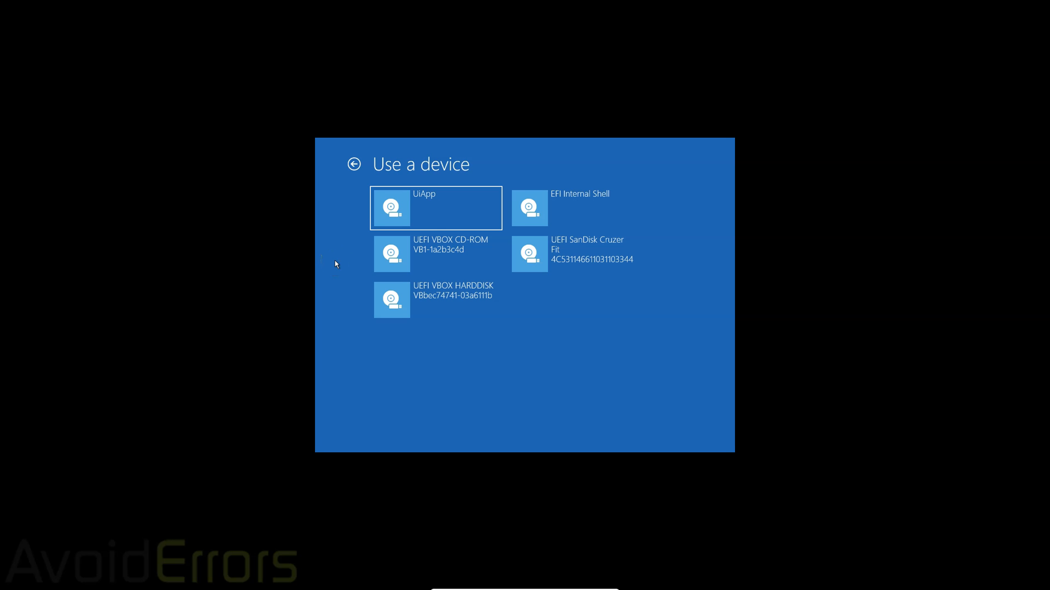
pyautogui.moveTo(351, 259)
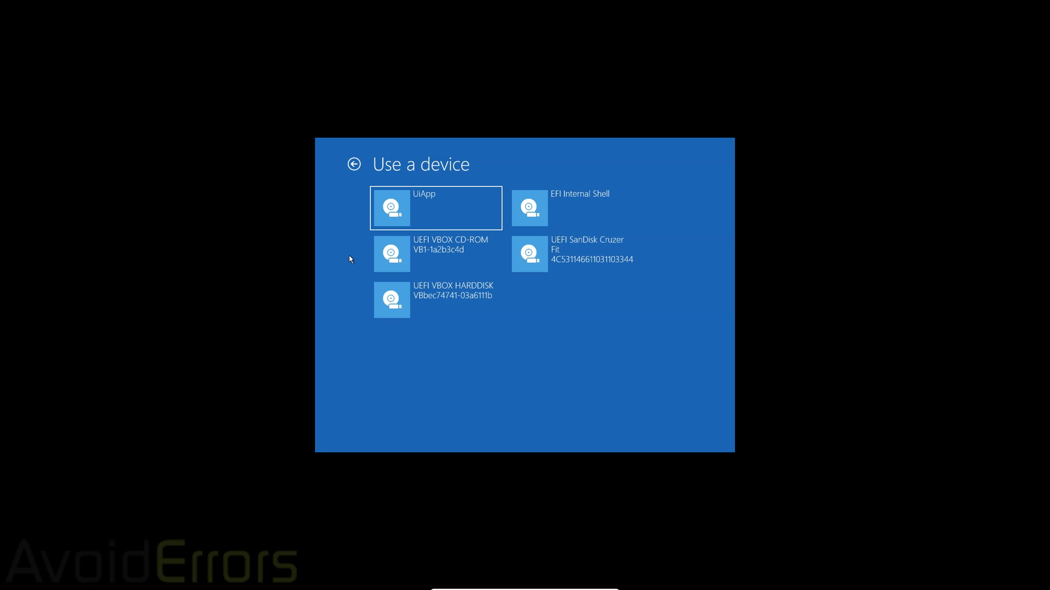
pyautogui.moveTo(336, 272)
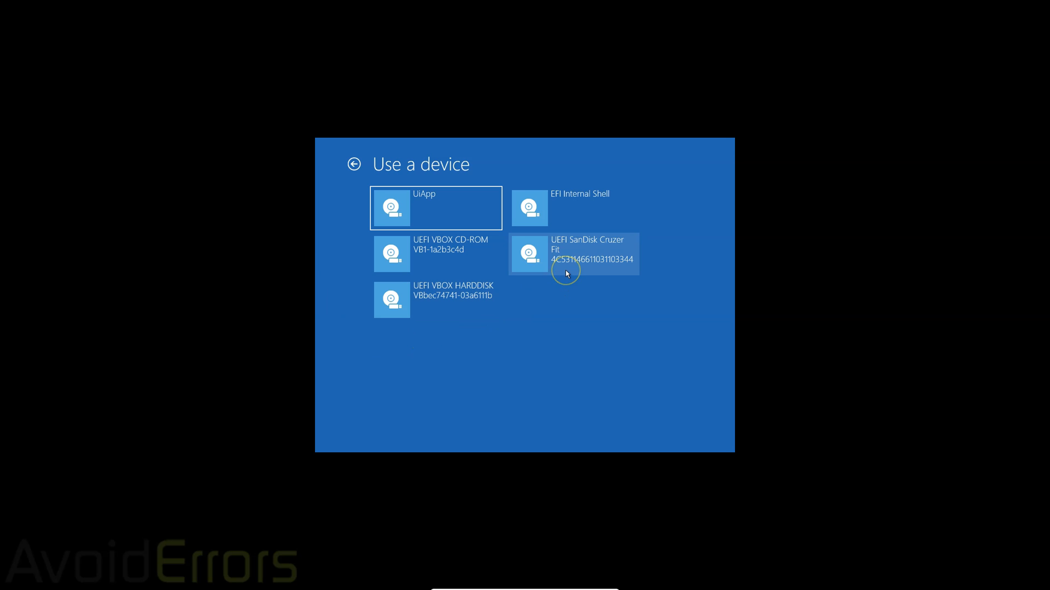
pyautogui.moveTo(572, 251)
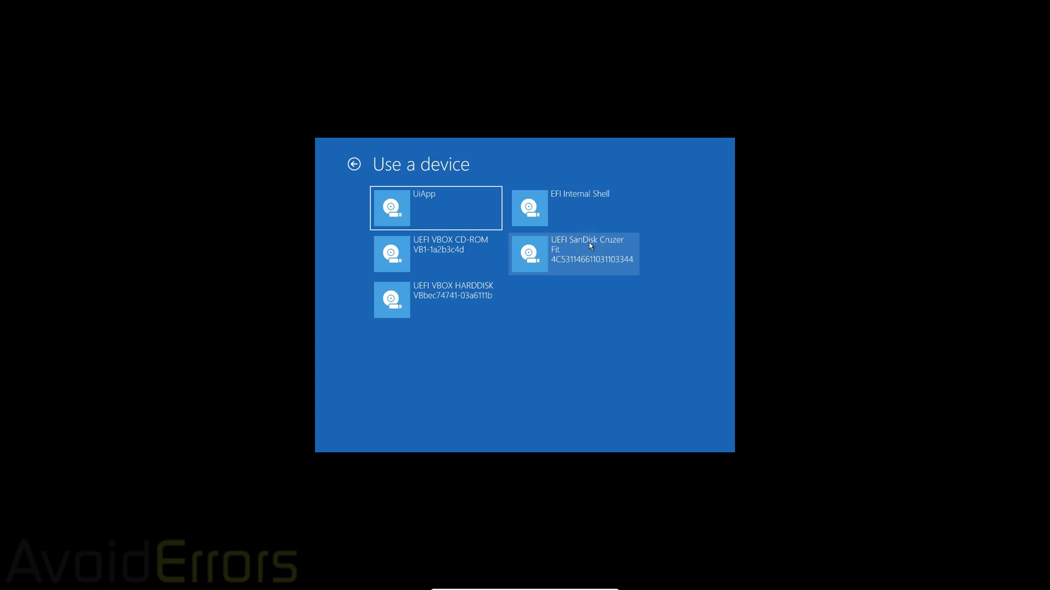
# Step: Boot from UEFI SanDisk Cruzer Fit and start the Ubuntu entry in GRUB
pyautogui.click(572, 253)
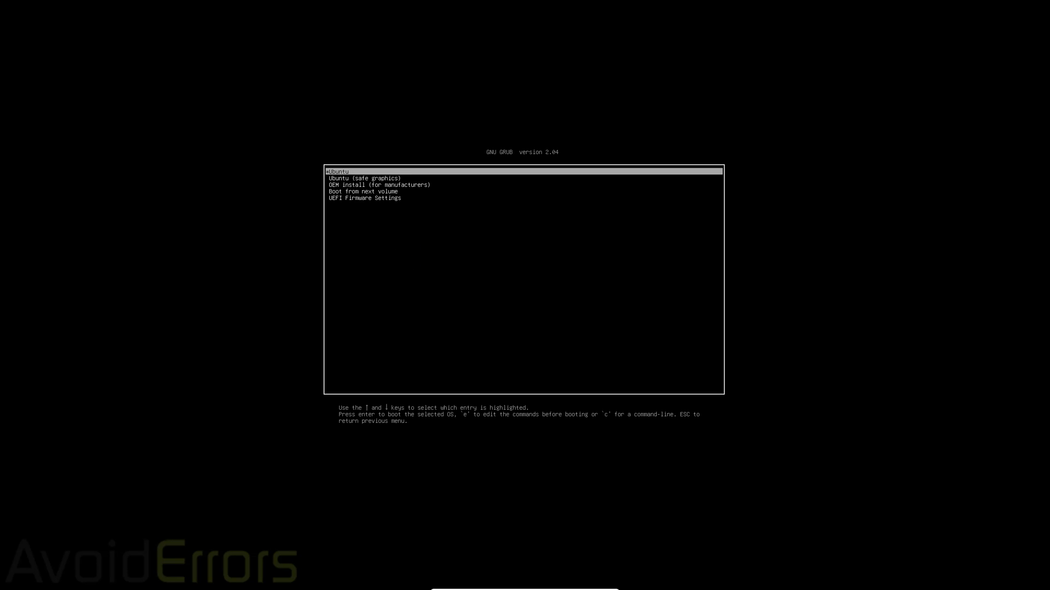
pyautogui.press('Return')
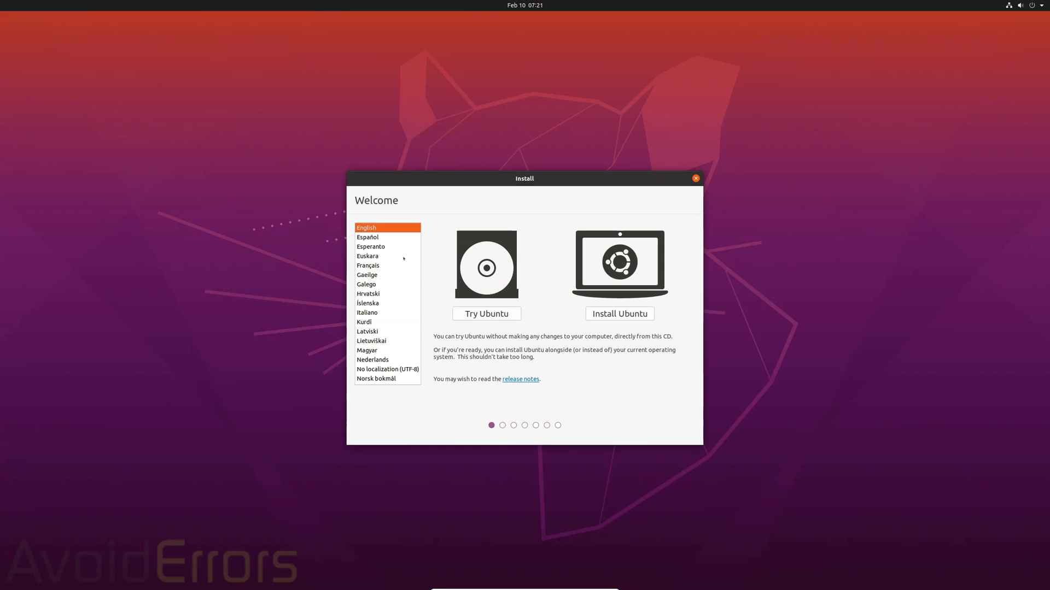
pyautogui.moveTo(648, 317)
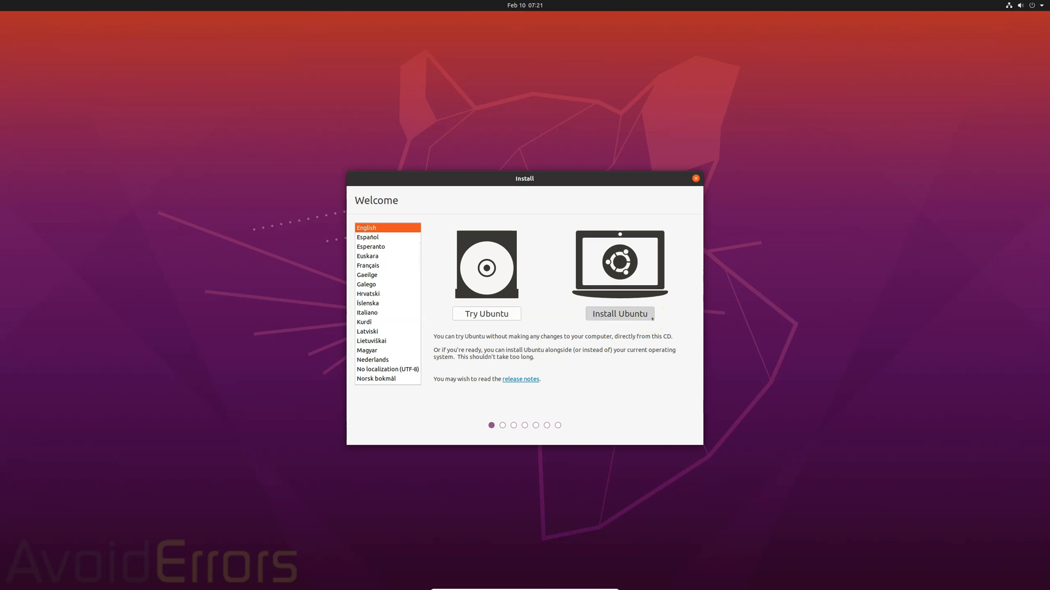
# Step: Begin Install Ubuntu, keeping English (US) keyboard and normal installation with updates
pyautogui.click(618, 313)
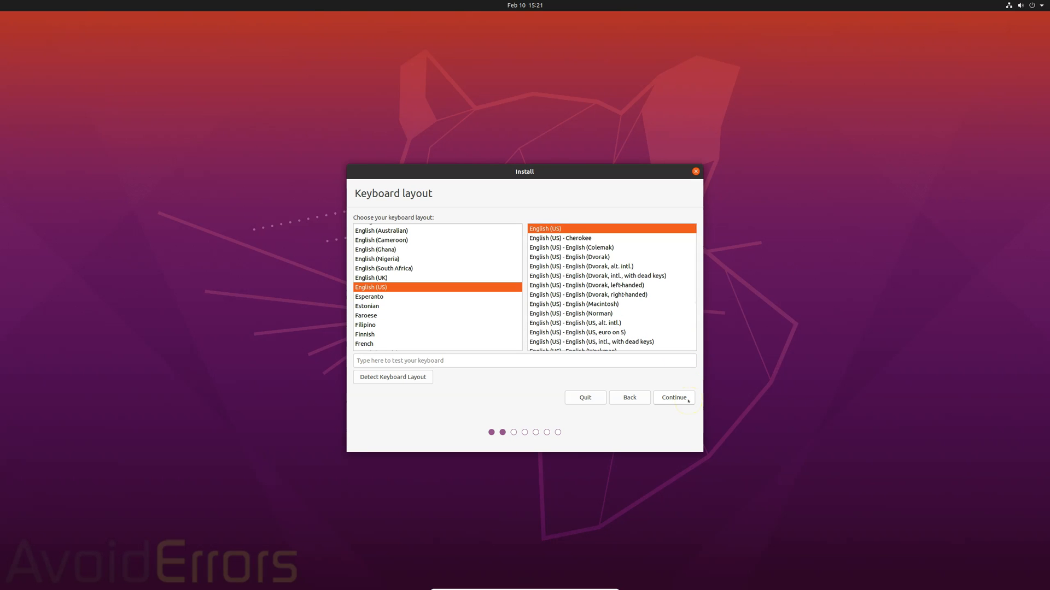
pyautogui.click(673, 397)
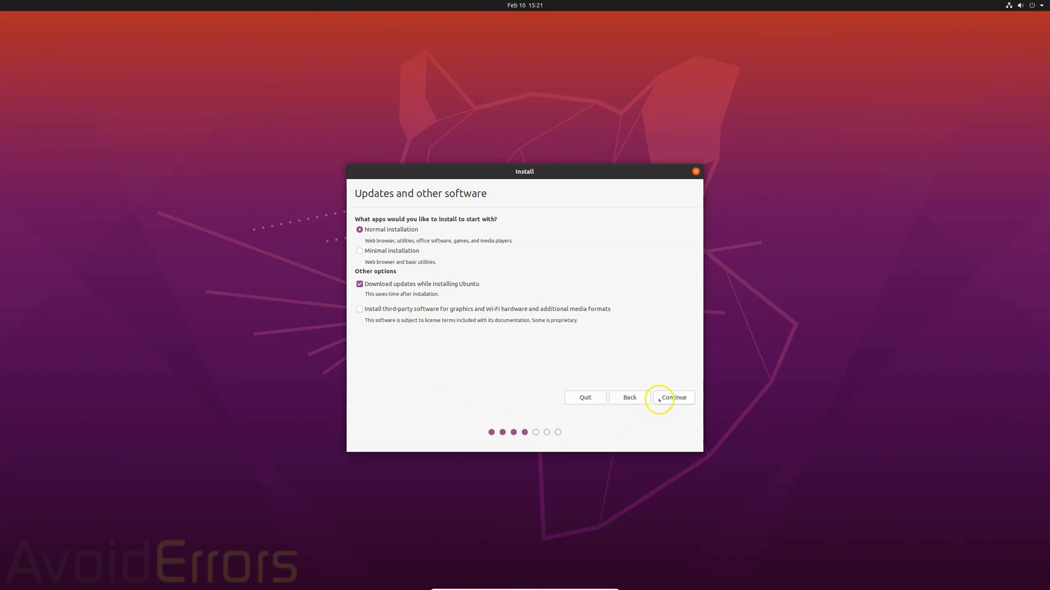
pyautogui.click(672, 397)
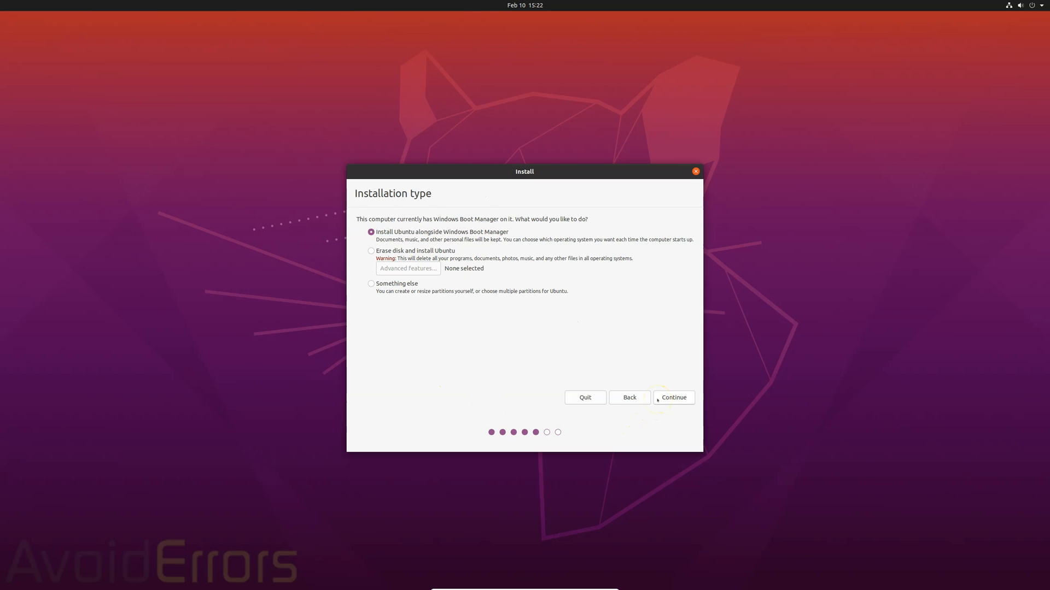
pyautogui.moveTo(545, 354)
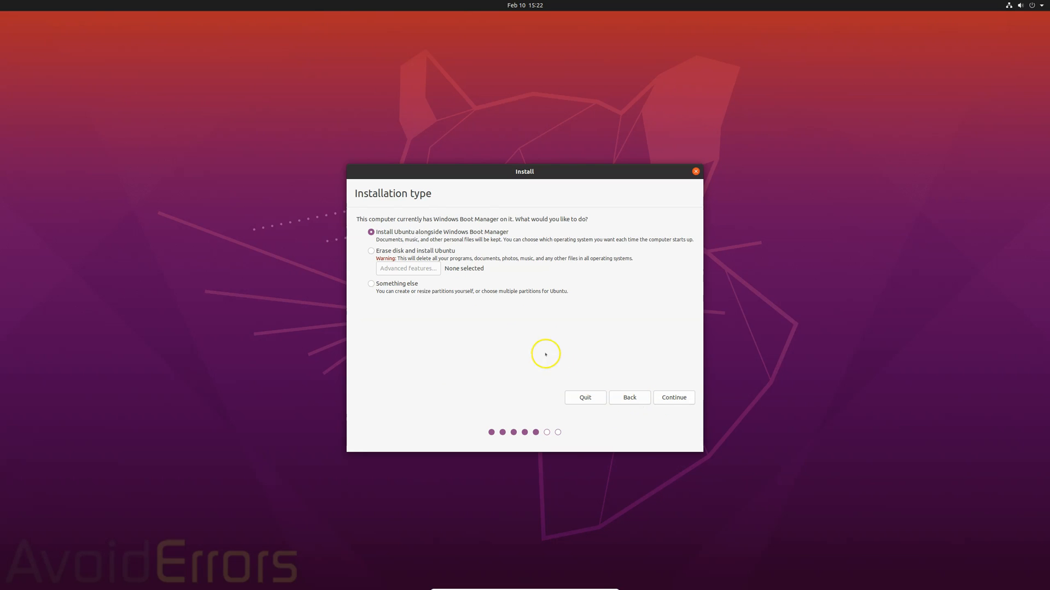
pyautogui.moveTo(491, 290)
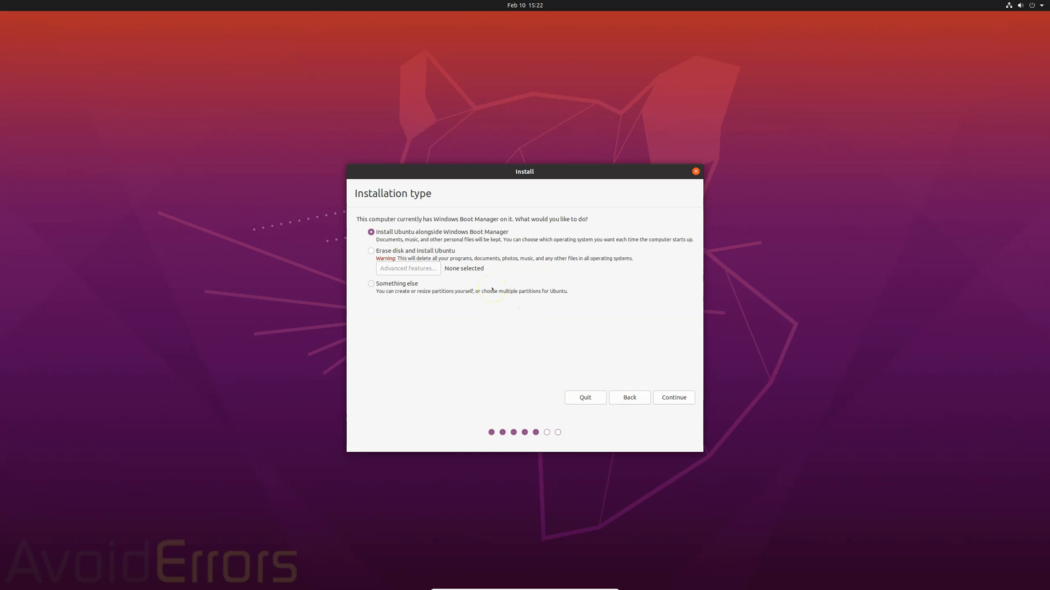
pyautogui.moveTo(484, 334)
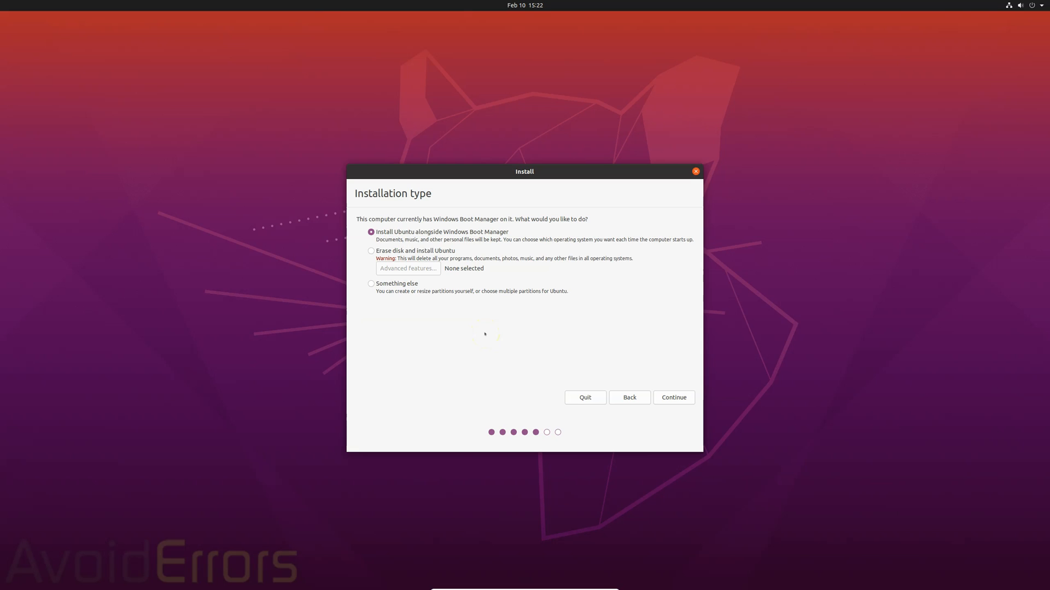
pyautogui.moveTo(355, 305)
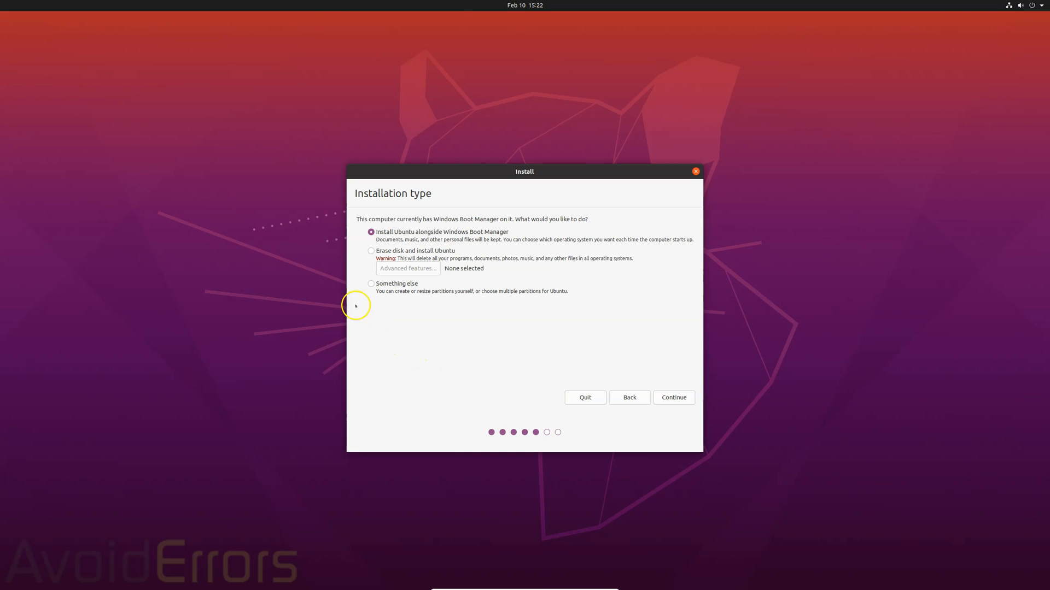
# Step: Select Erase disk and install Ubuntu on the 85.9 GB disk, then Install Now
pyautogui.click(370, 250)
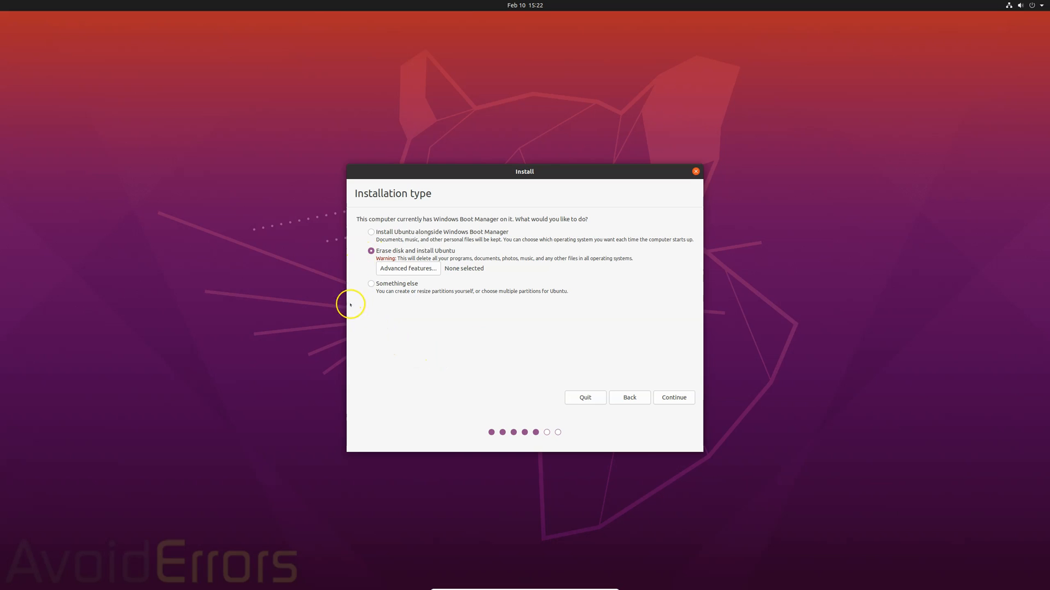
pyautogui.moveTo(367, 334)
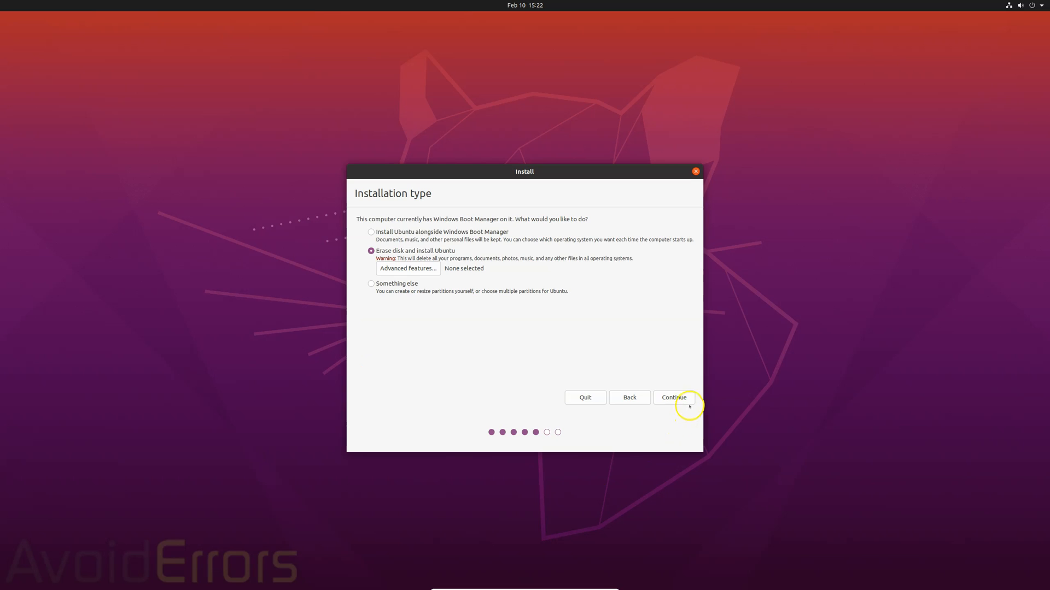
pyautogui.click(673, 397)
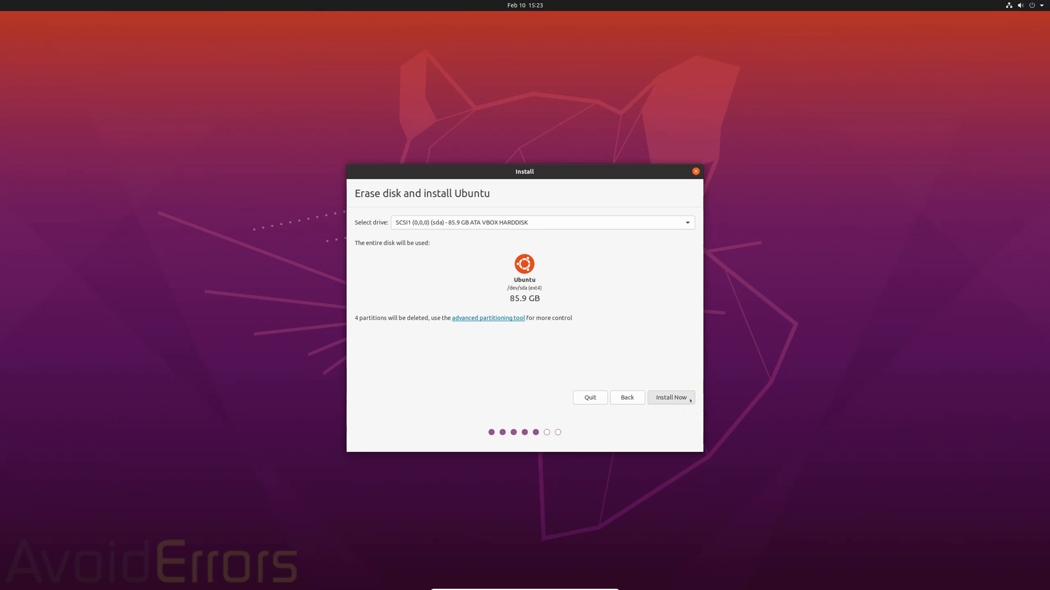
pyautogui.click(669, 397)
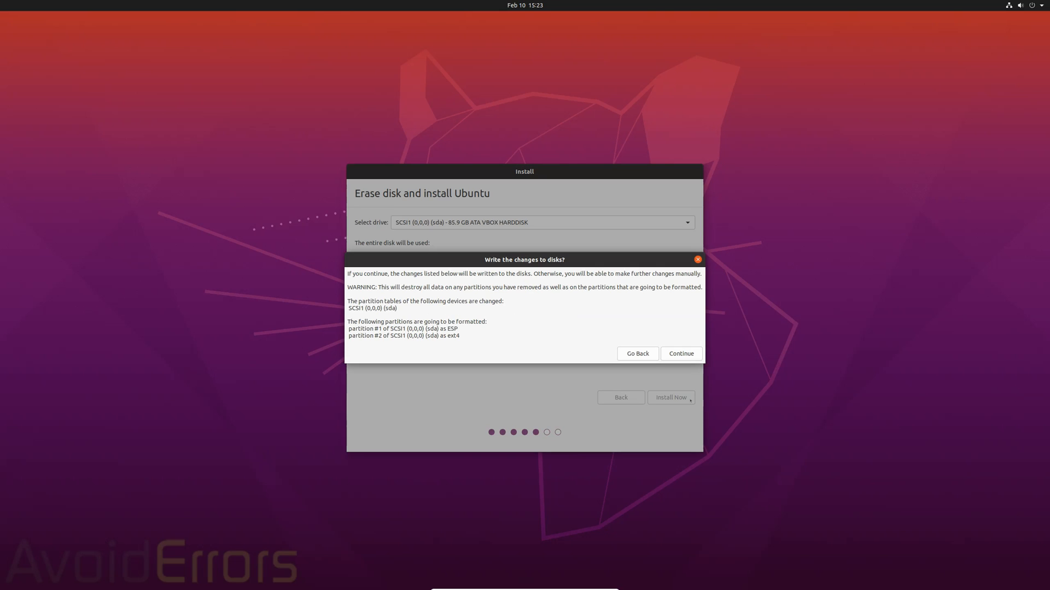
pyautogui.moveTo(692, 366)
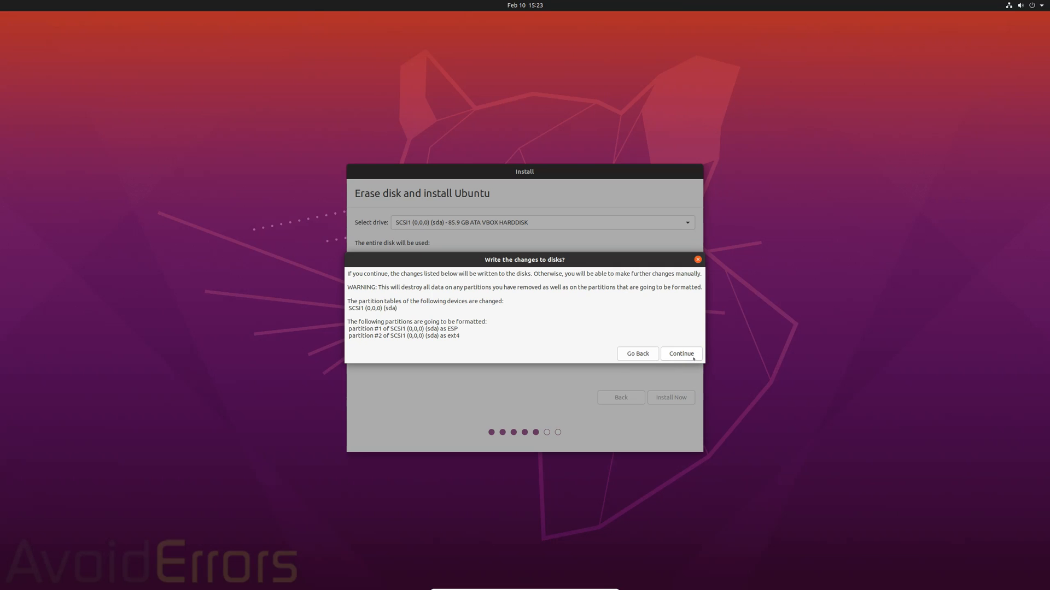
# Step: Confirm writing the disk-wipe changes and keep the New York time zone
pyautogui.click(681, 353)
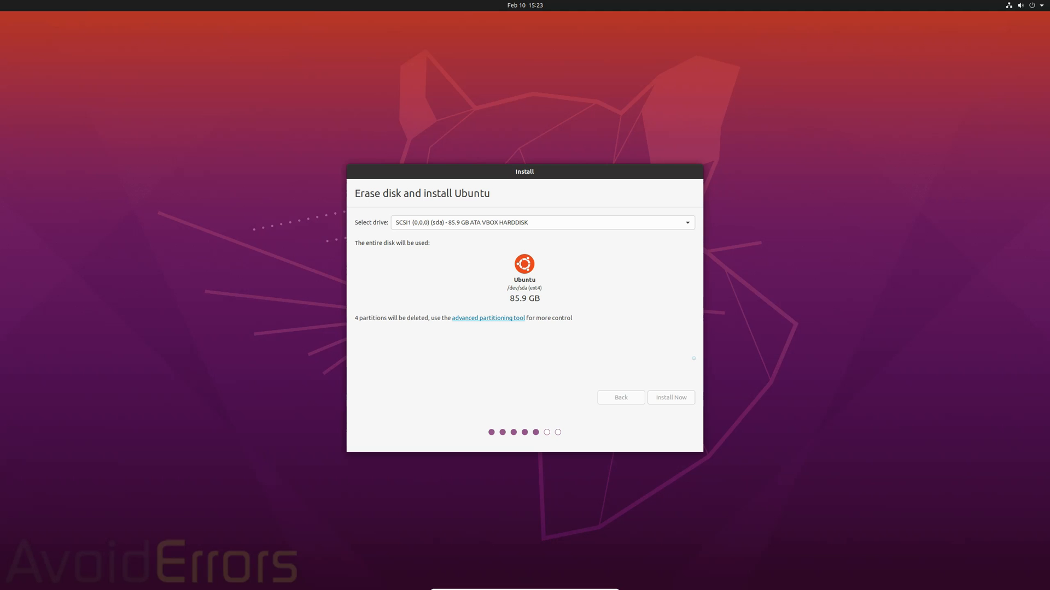
pyautogui.click(671, 397)
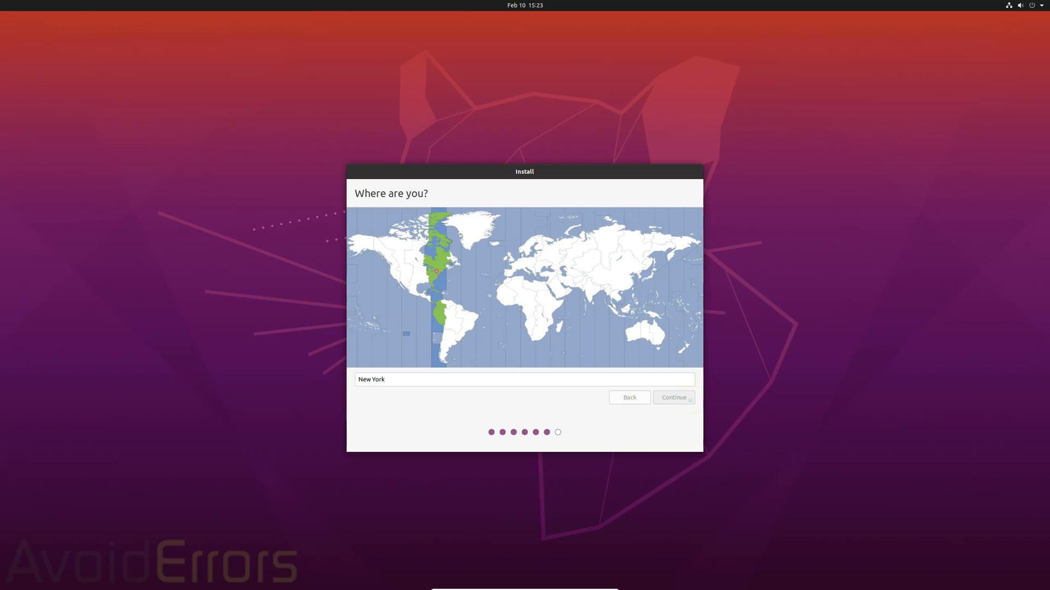
pyautogui.click(673, 397)
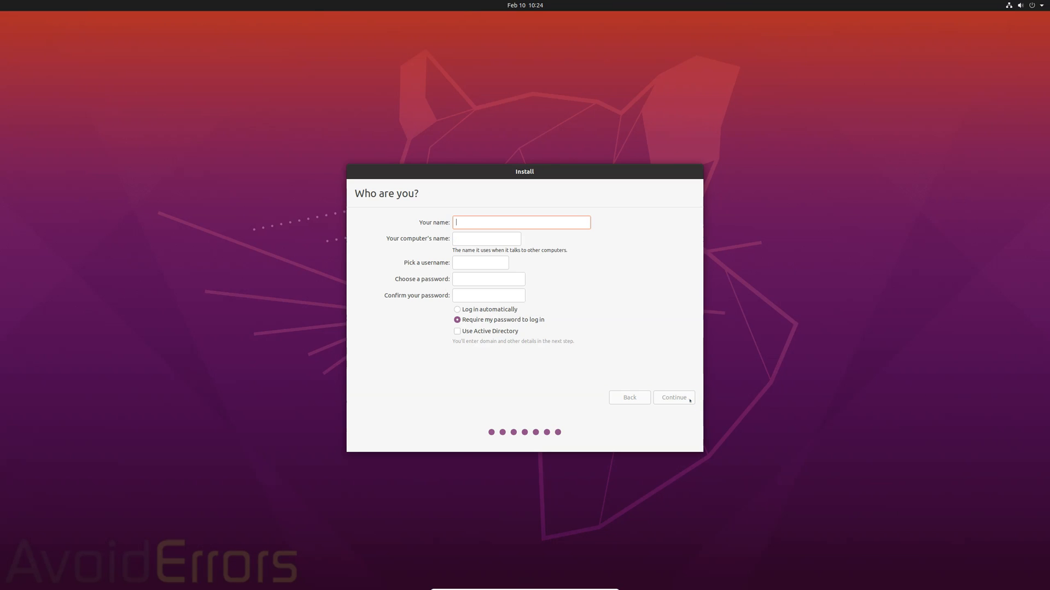
# Step: Create the user account, typing 'A', with automatic login, and finish installing
pyautogui.write('AvoidErrors')
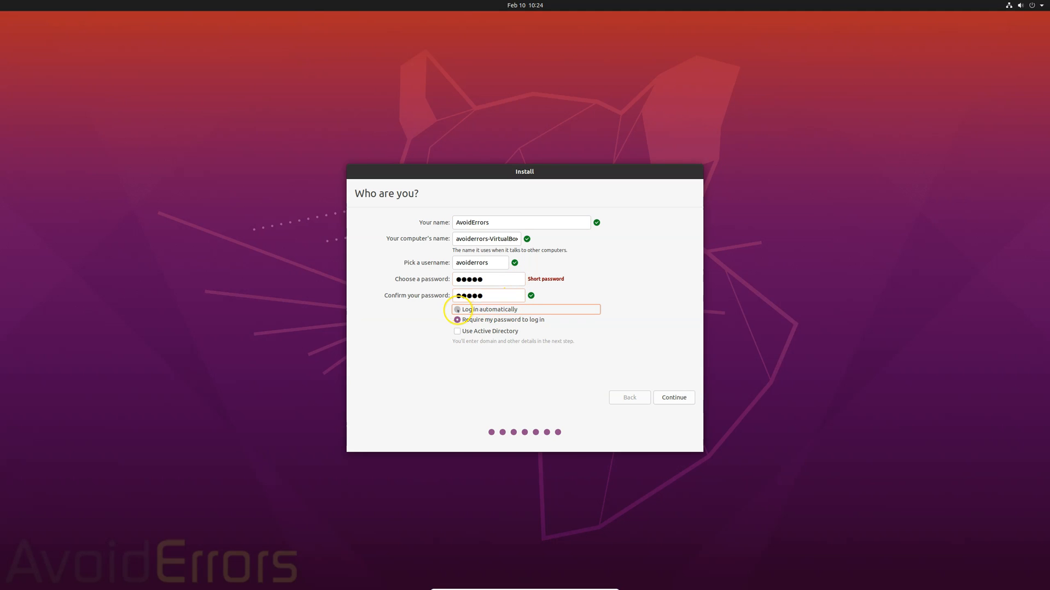
pyautogui.click(457, 309)
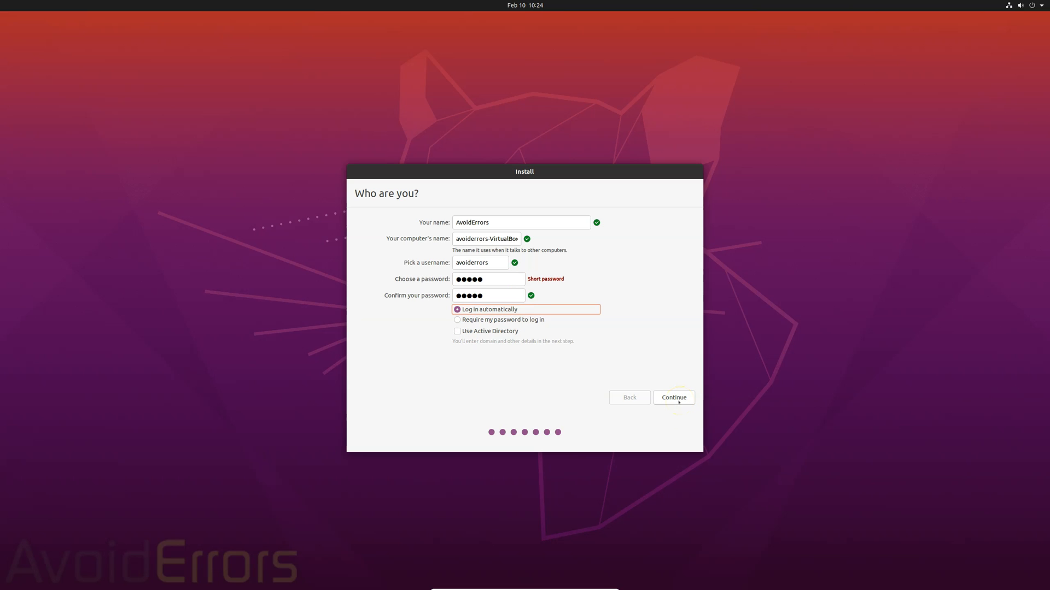
pyautogui.click(673, 397)
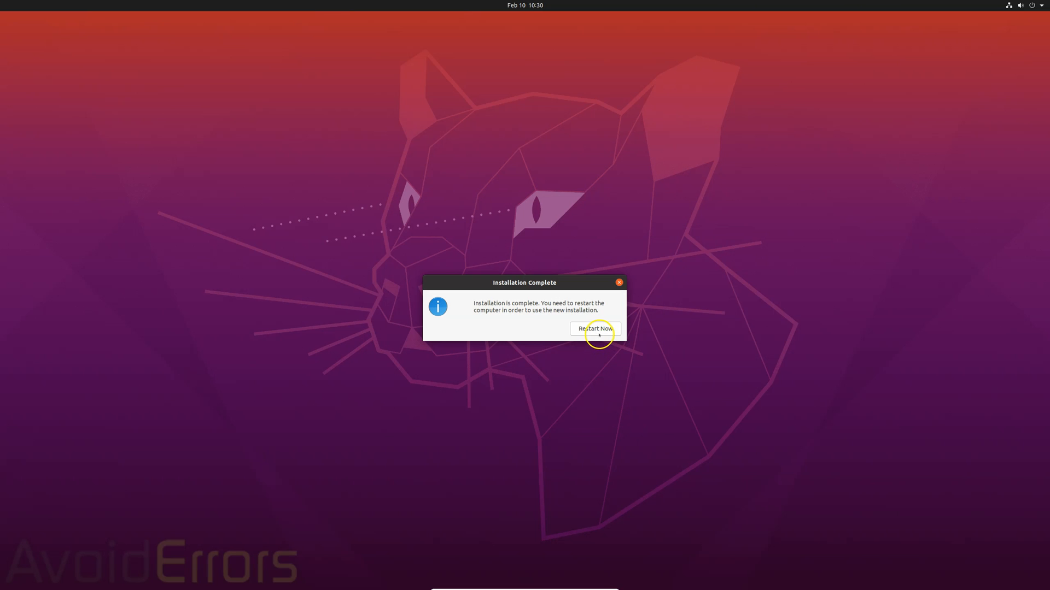
# Step: Restart into the installed Ubuntu after removing the USB, and skip Online Accounts setup
pyautogui.click(595, 329)
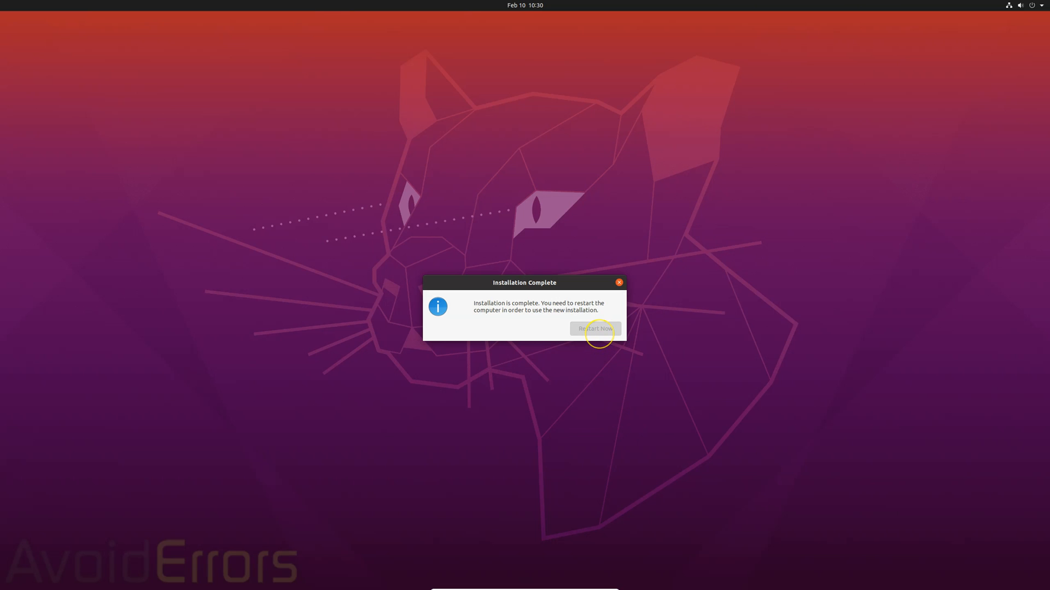
pyautogui.click(594, 328)
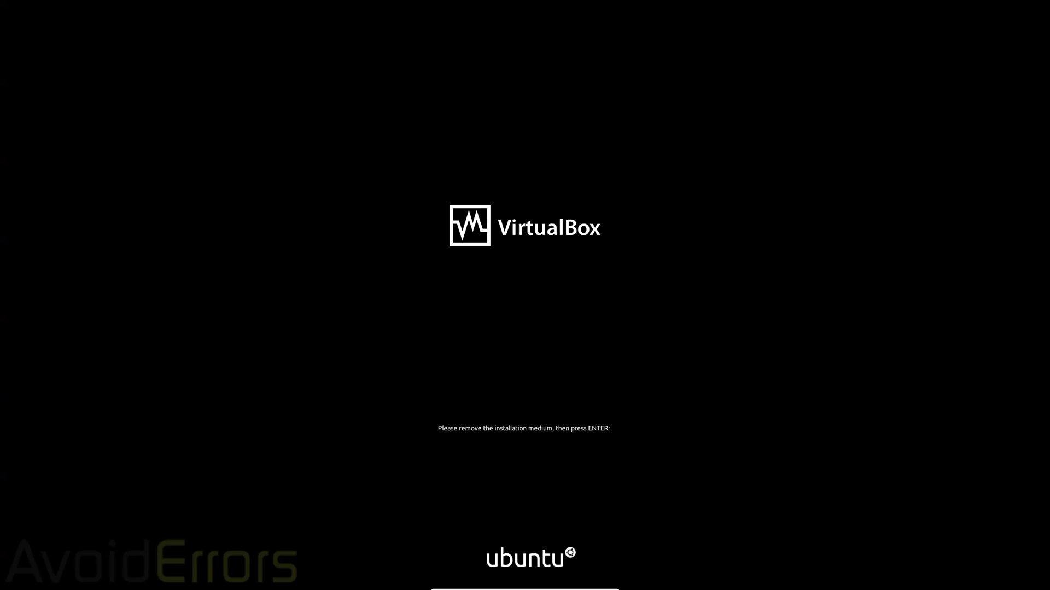
pyautogui.press('Return')
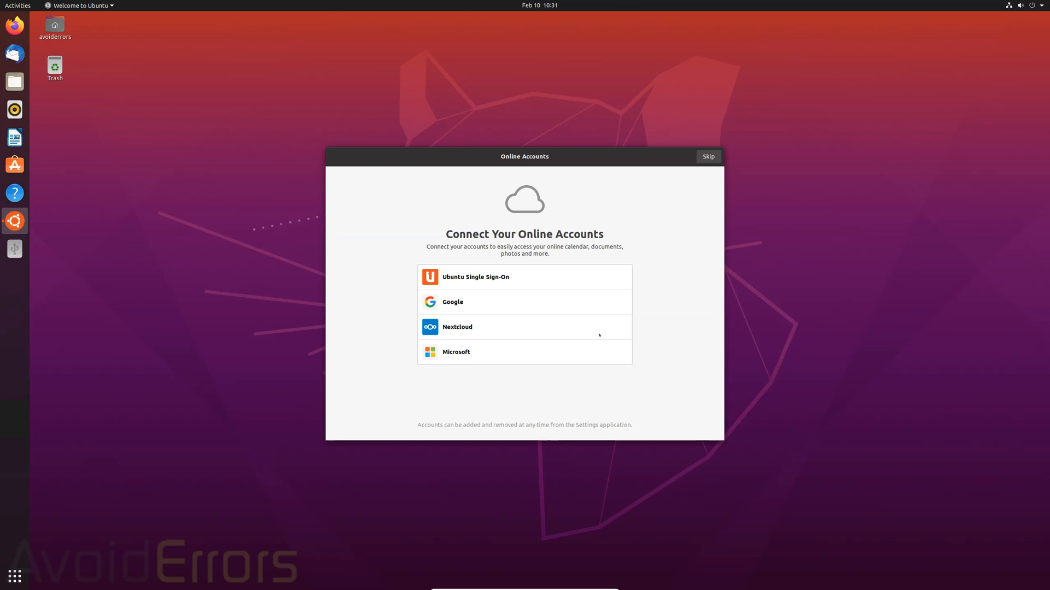
pyautogui.moveTo(708, 156)
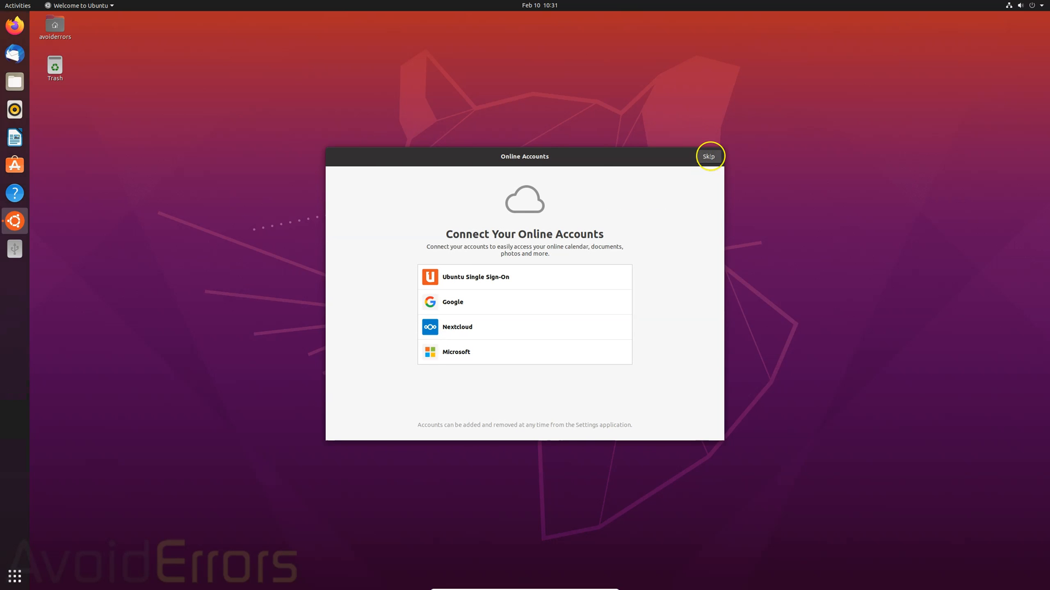
pyautogui.click(708, 156)
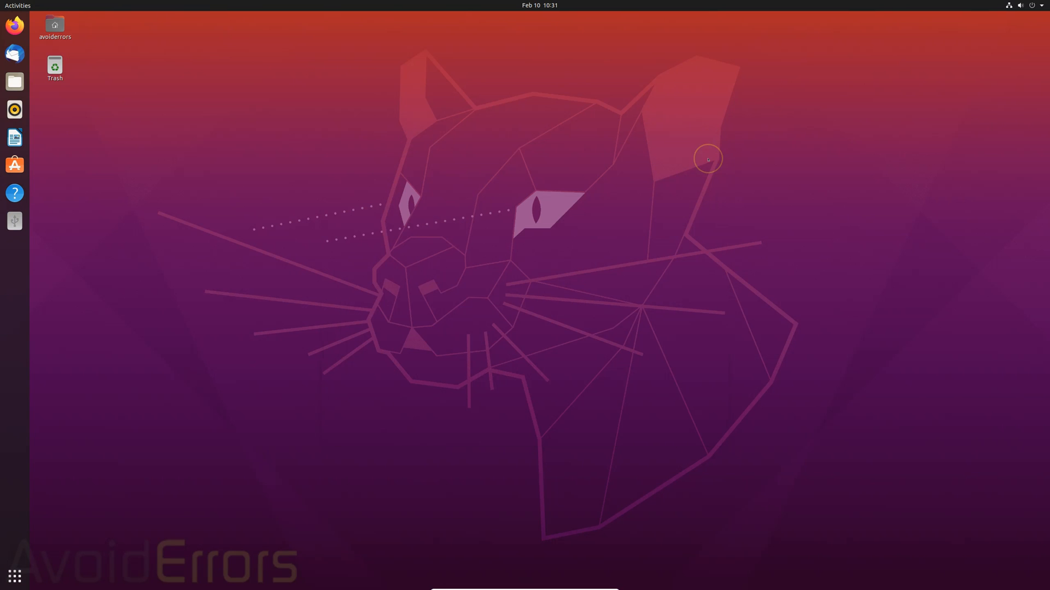
pyautogui.moveTo(670, 177)
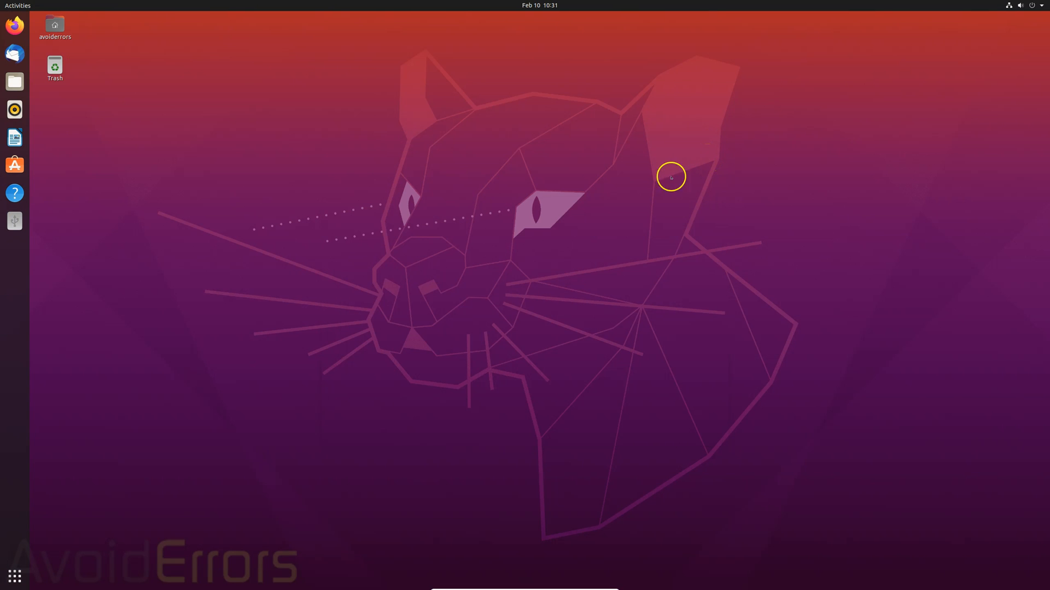
pyautogui.moveTo(474, 409)
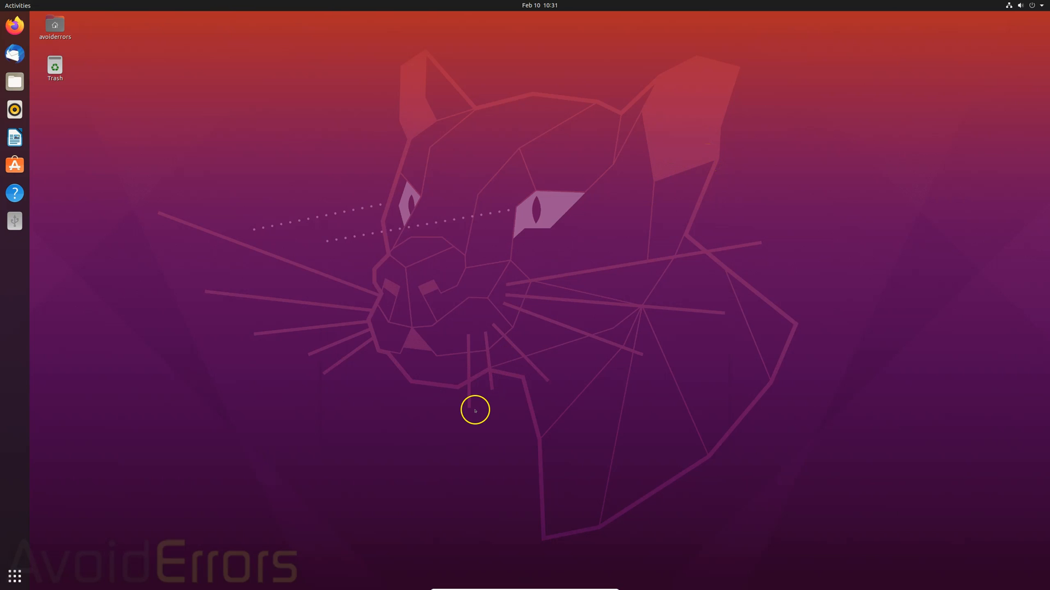